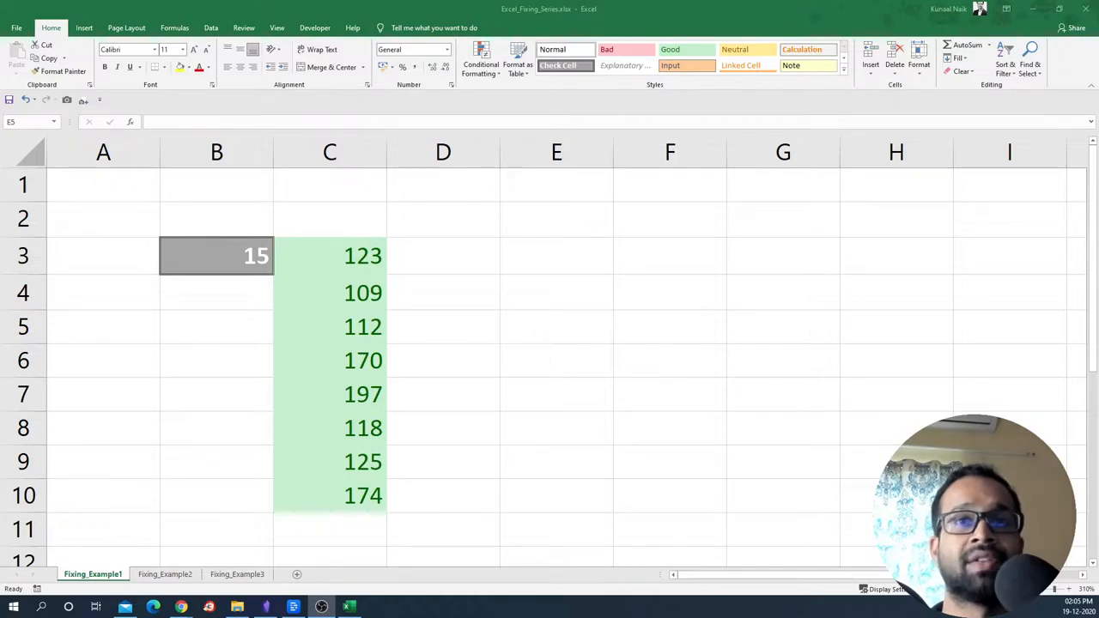
Enter =B3 in D3 as a relative reference and check how it shifts when copied down
left_click(217, 254)
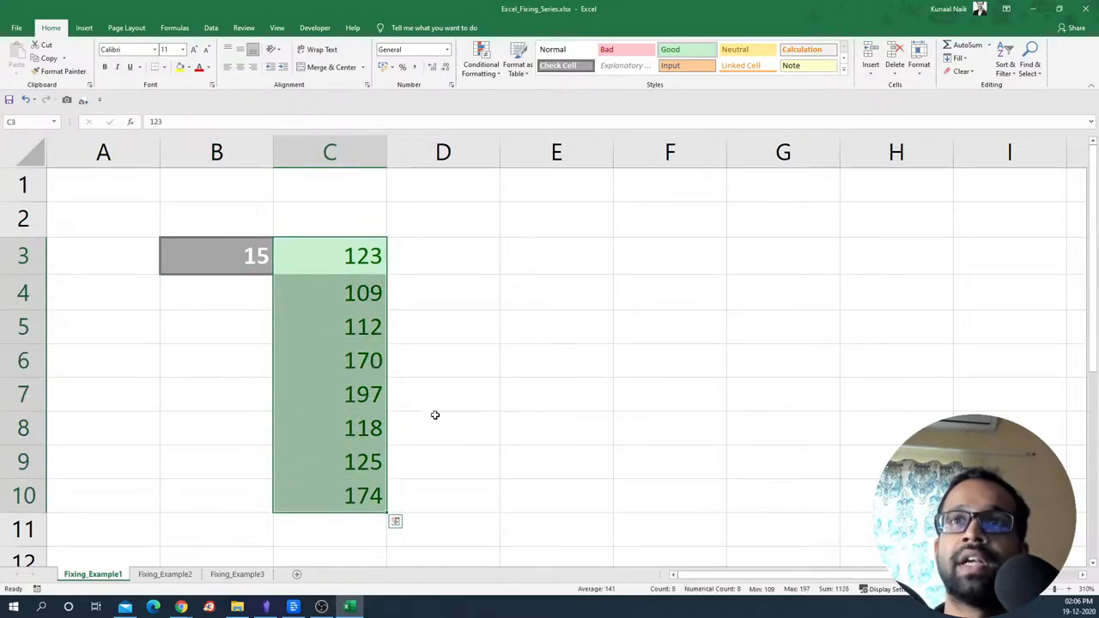
left_click(443, 256)
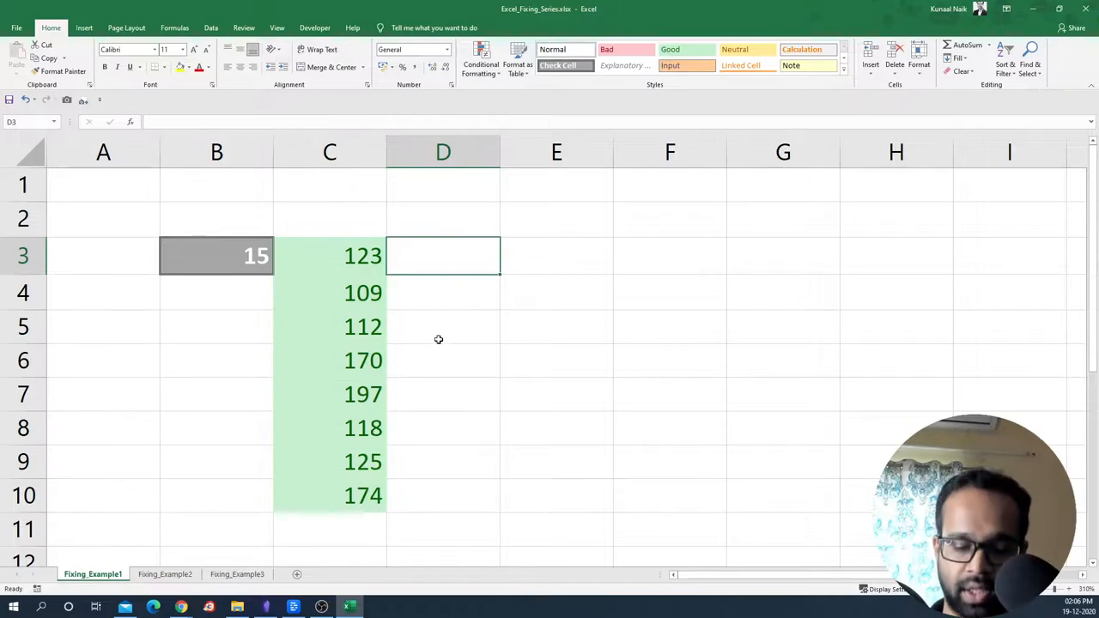
type("=B3")
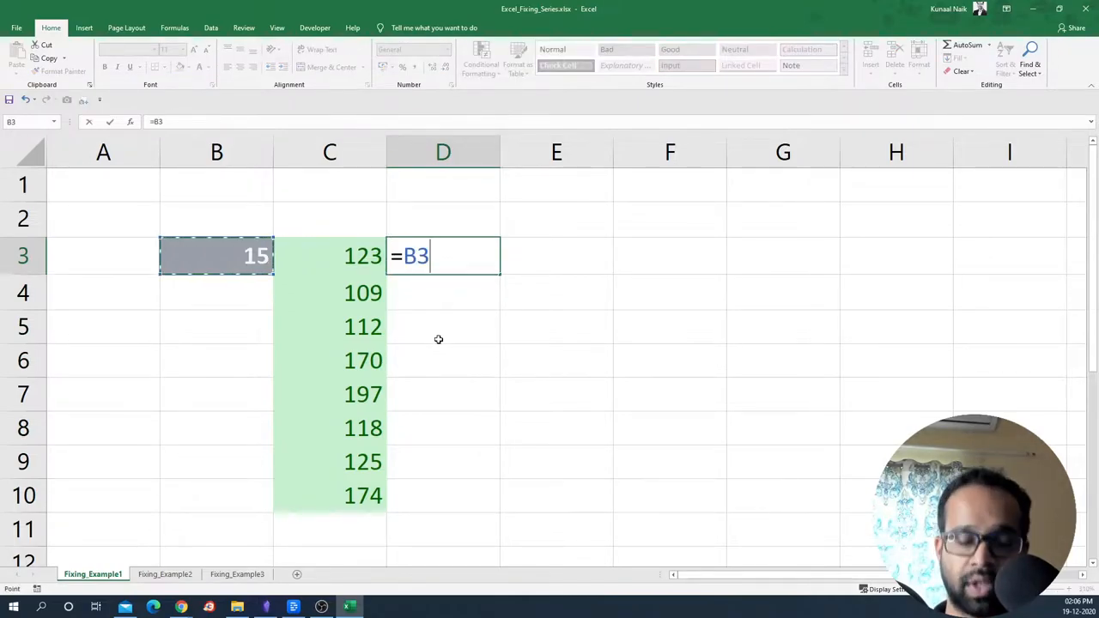
key("Return")
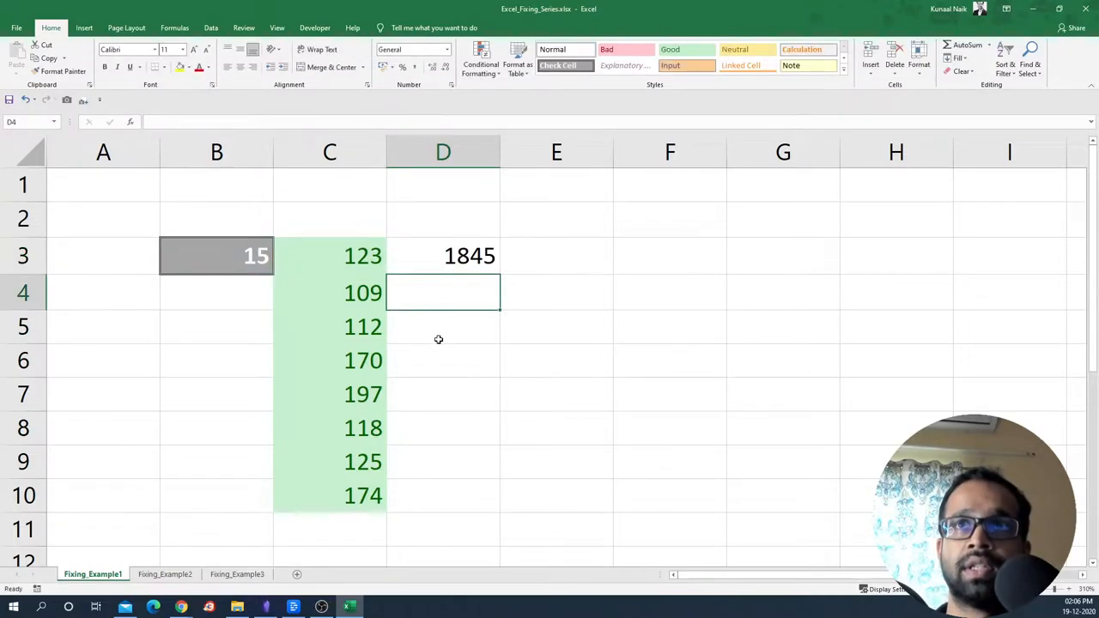
left_click_drag(443, 254, 443, 428)
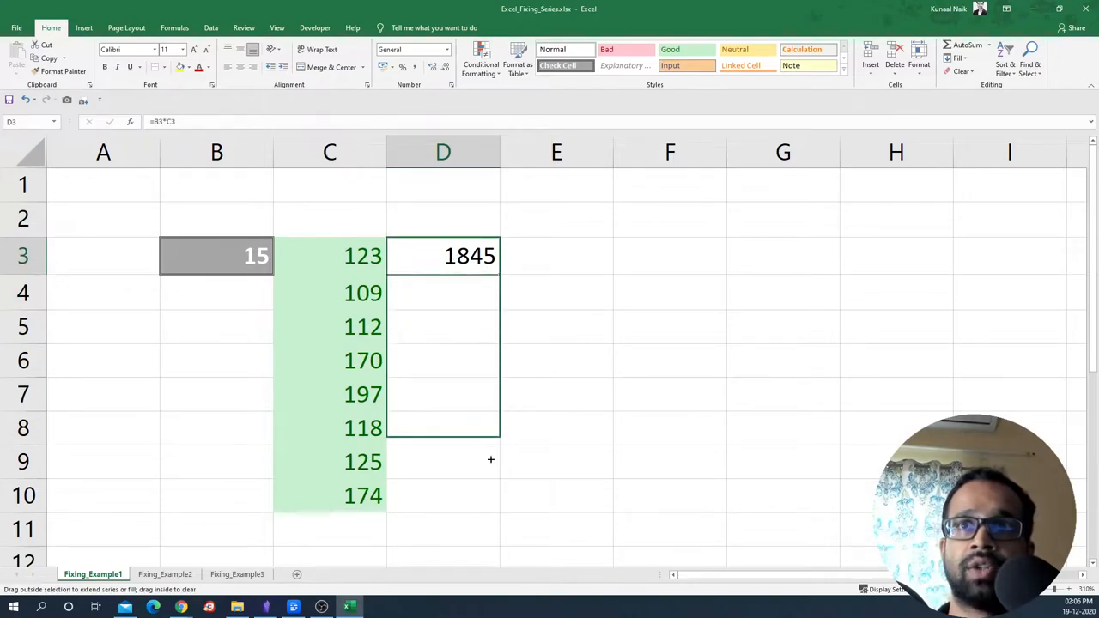
double_click(443, 254)
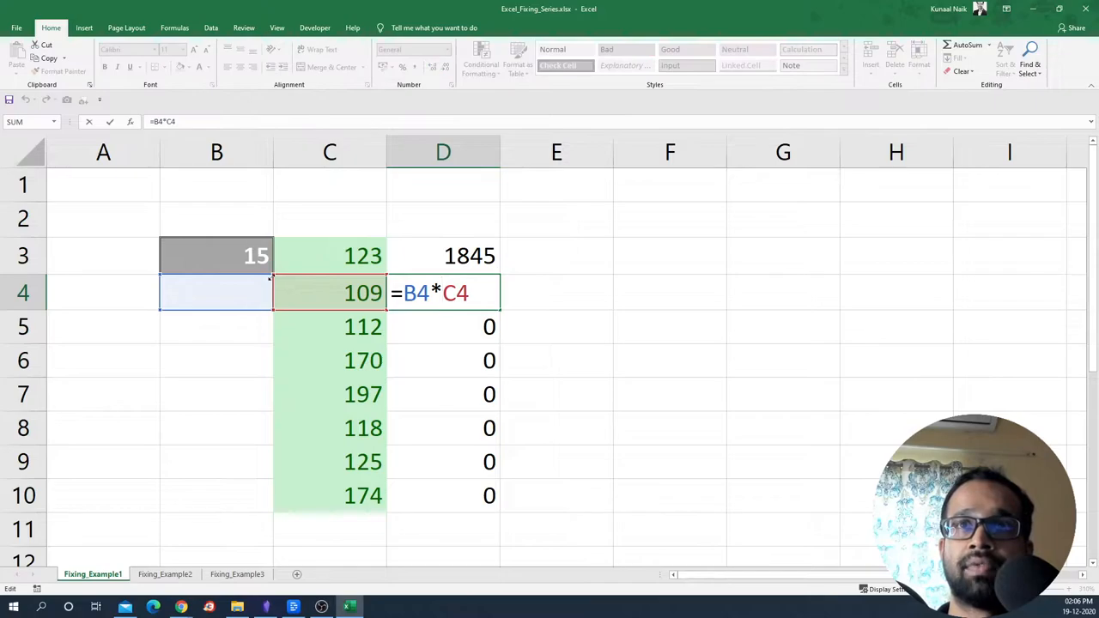
key("Return")
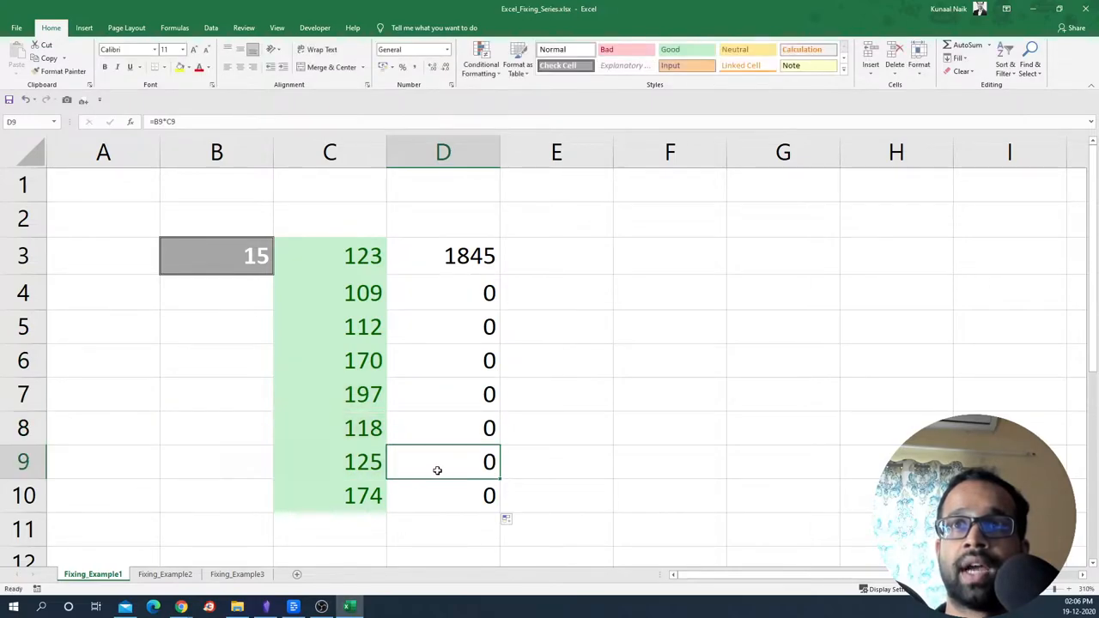
mouse_move(432, 306)
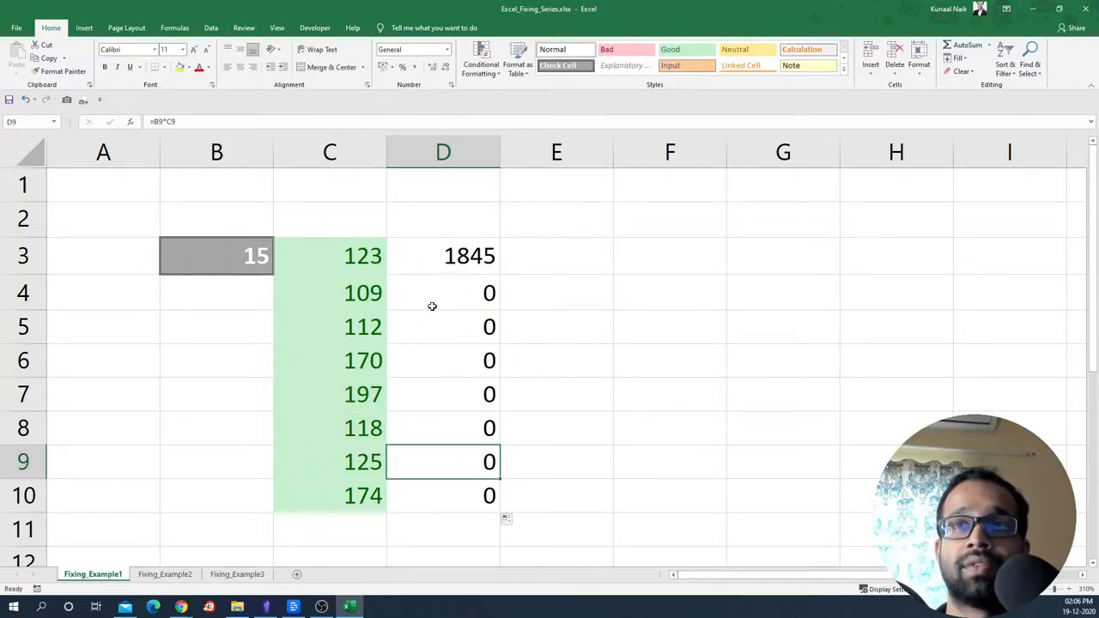
Replace D3 with the fully locked =$B$3*C3 and inspect the copied result in D4
left_click(217, 254)
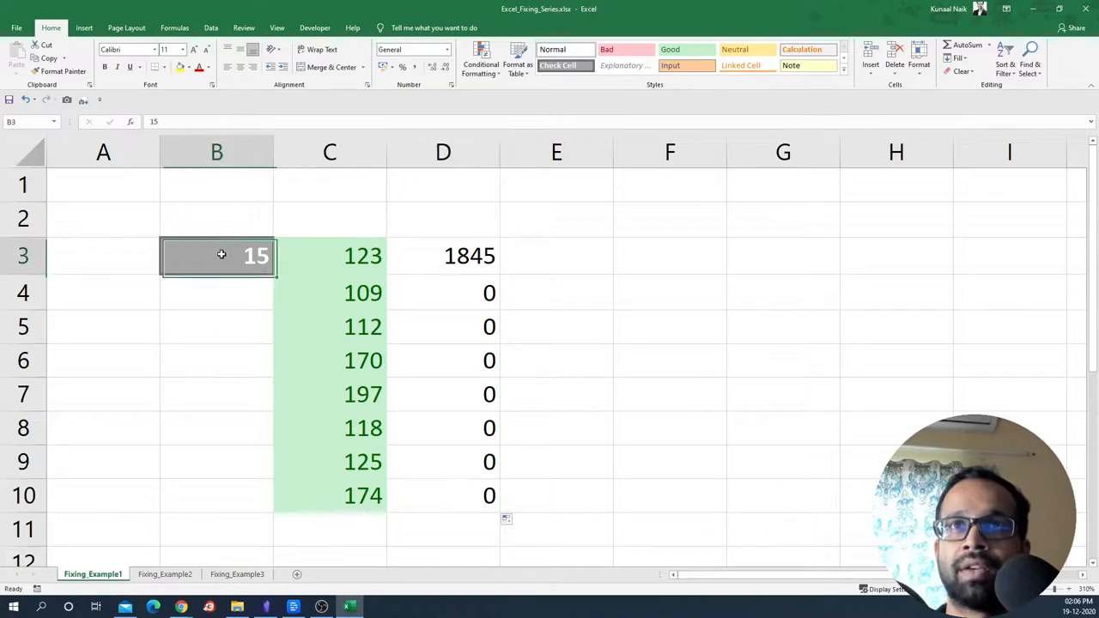
left_click(329, 254)
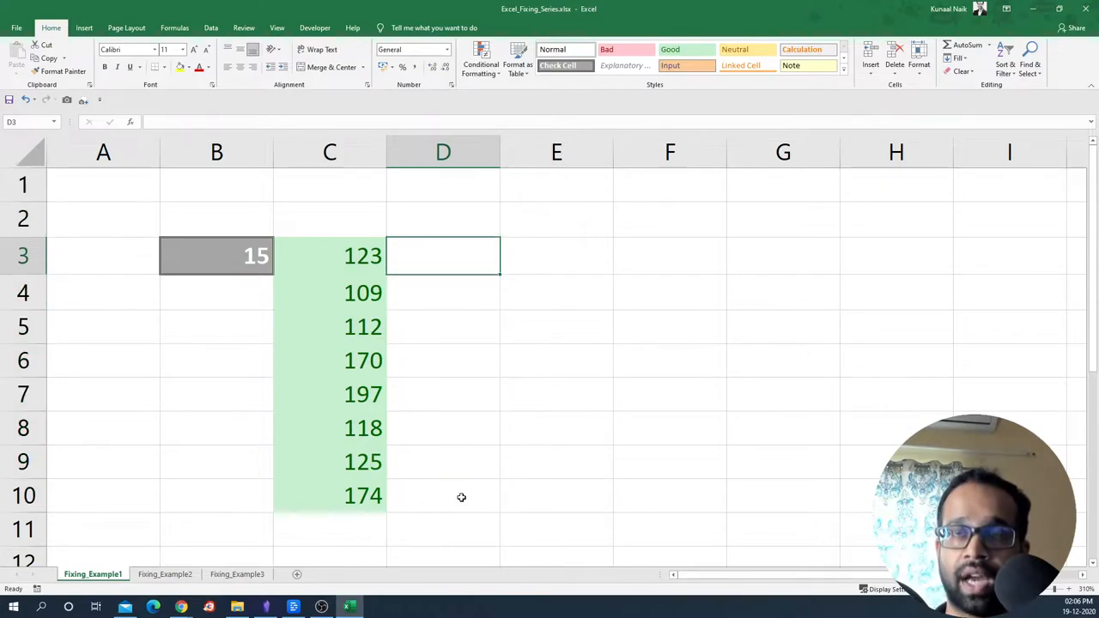
type("=B3")
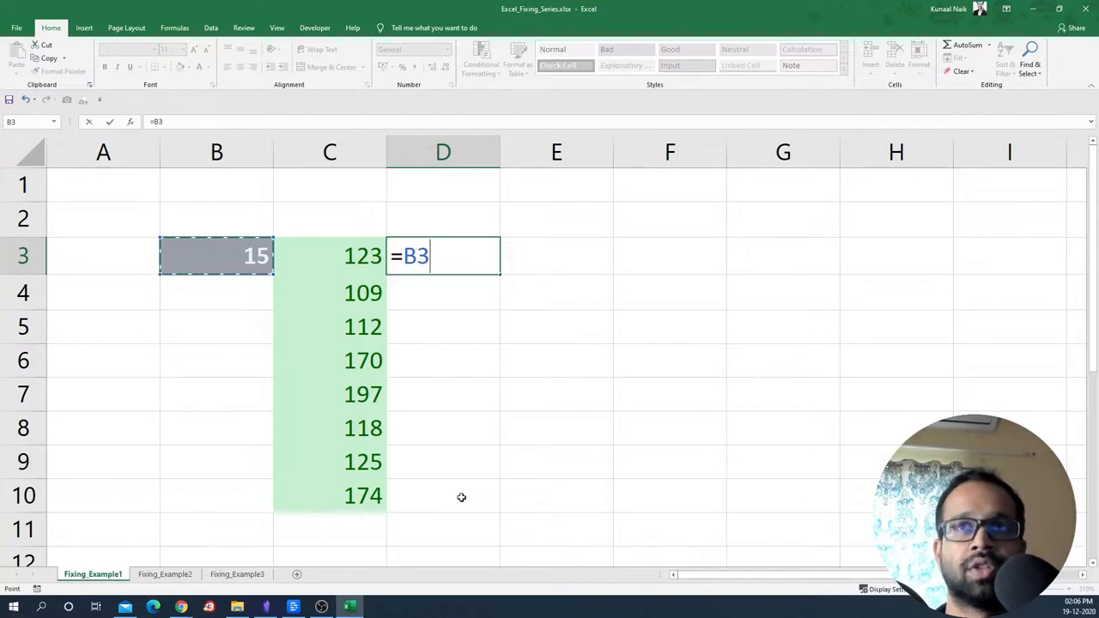
key("f4")
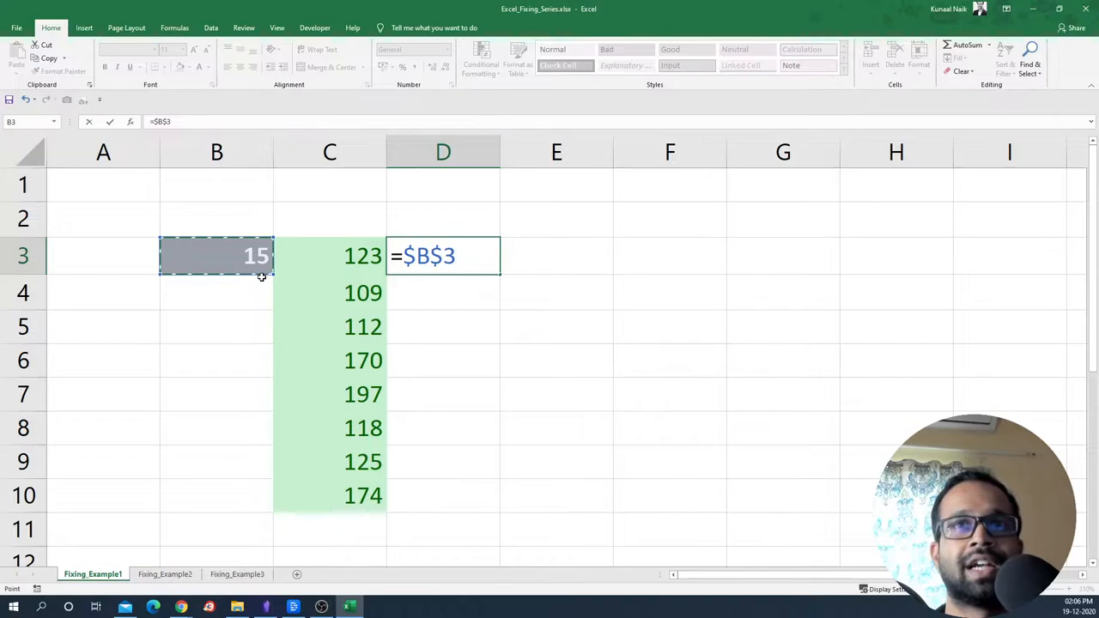
mouse_move(237, 262)
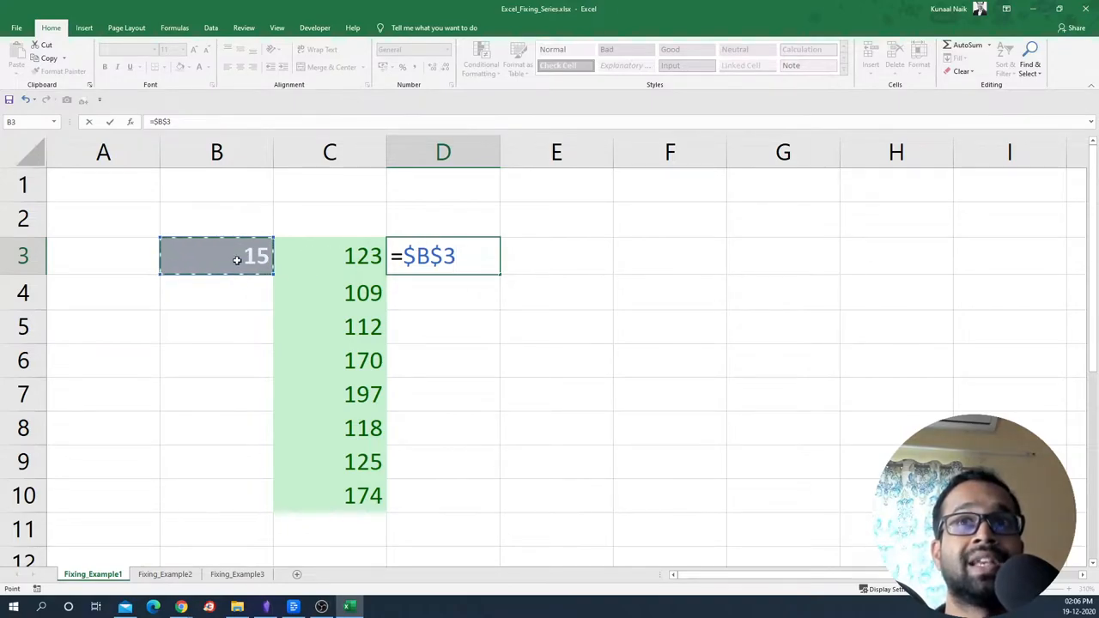
mouse_move(302, 261)
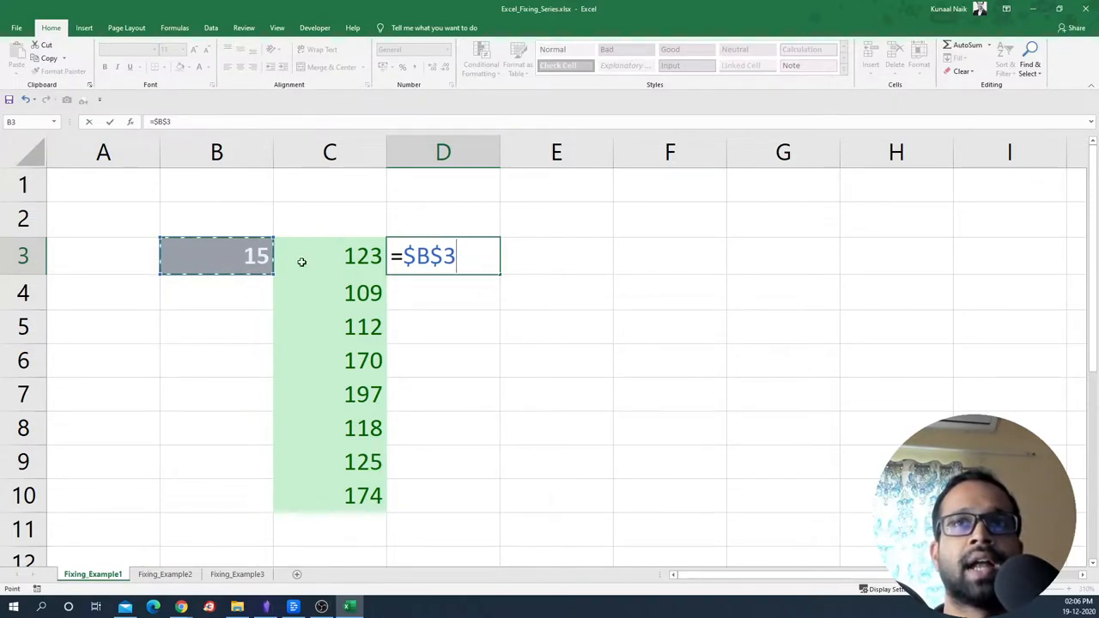
type("*")
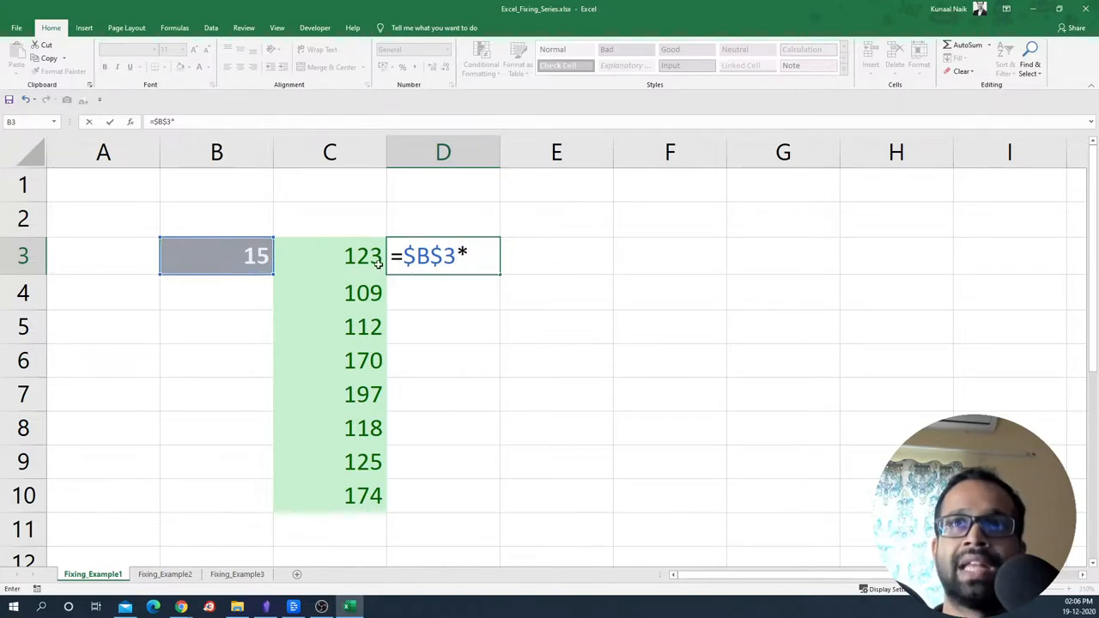
key("Return")
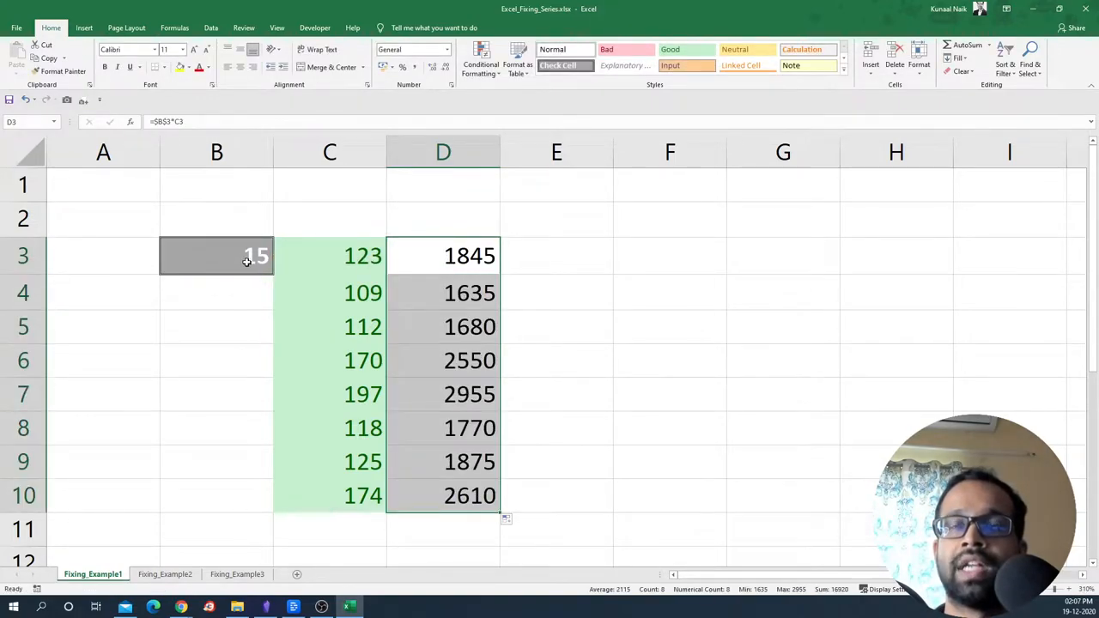
double_click(443, 292)
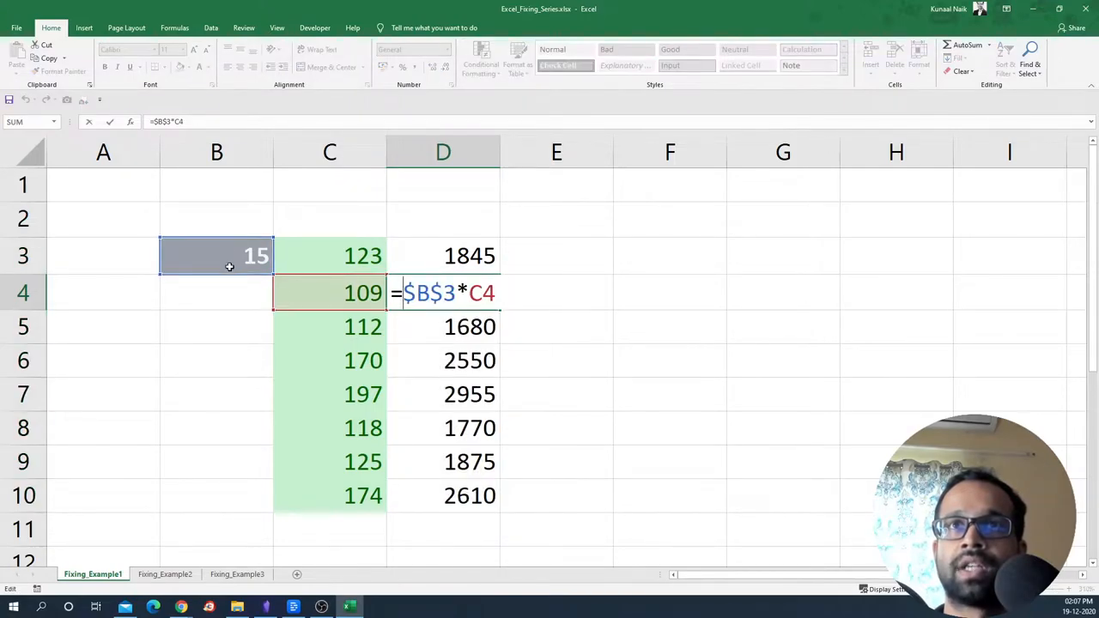
key("Return")
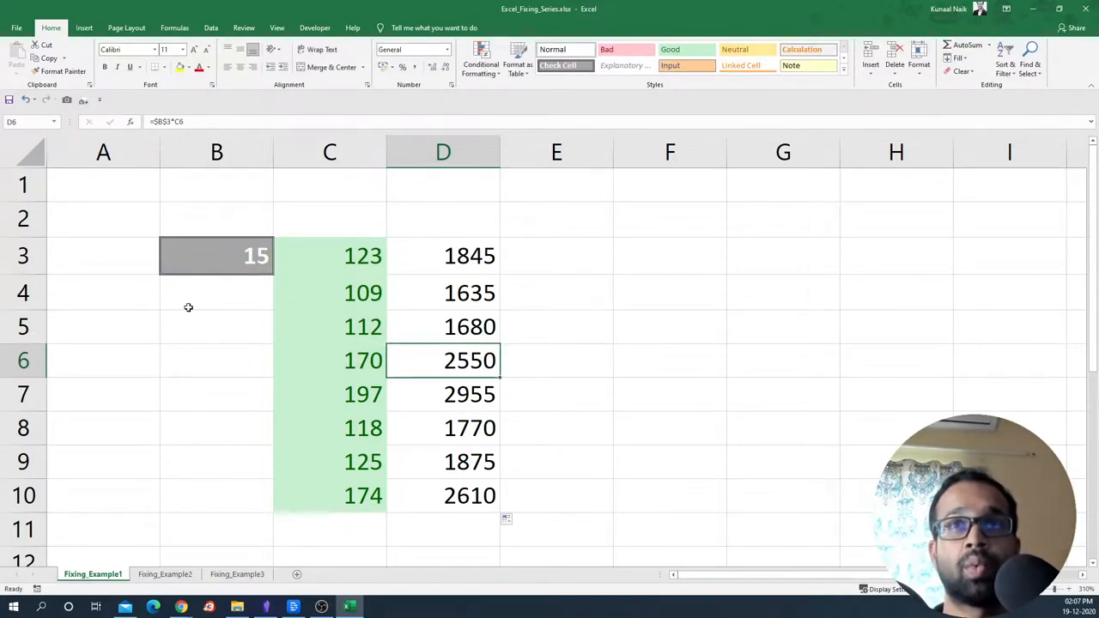
Start rebuilding D3 with an absolute $B$3 reference, then cancel the edit
double_click(443, 254)
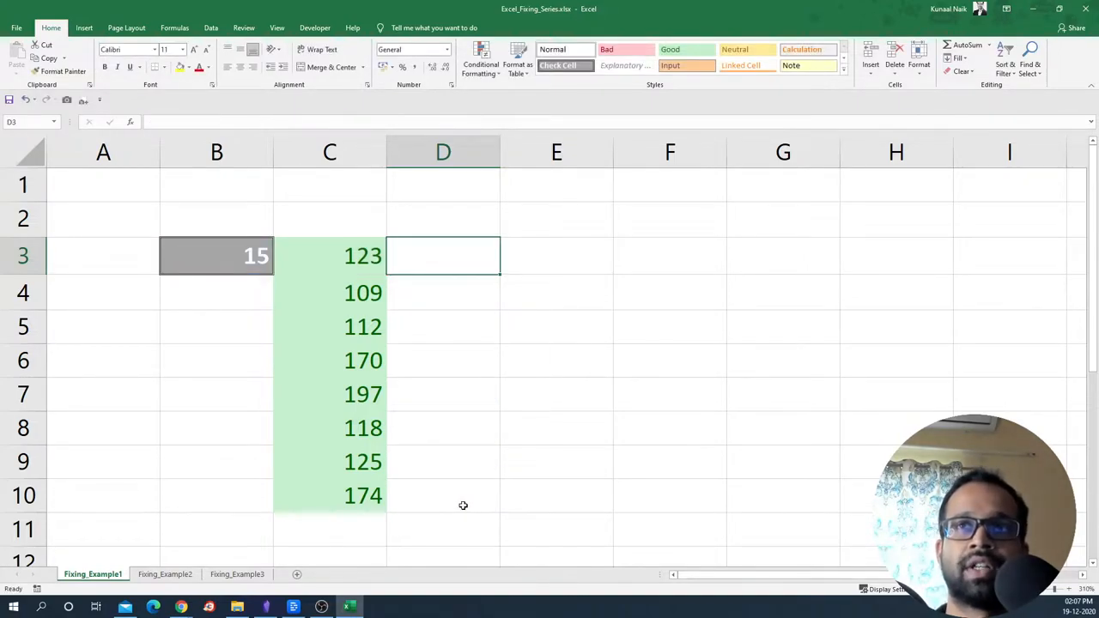
type("=")
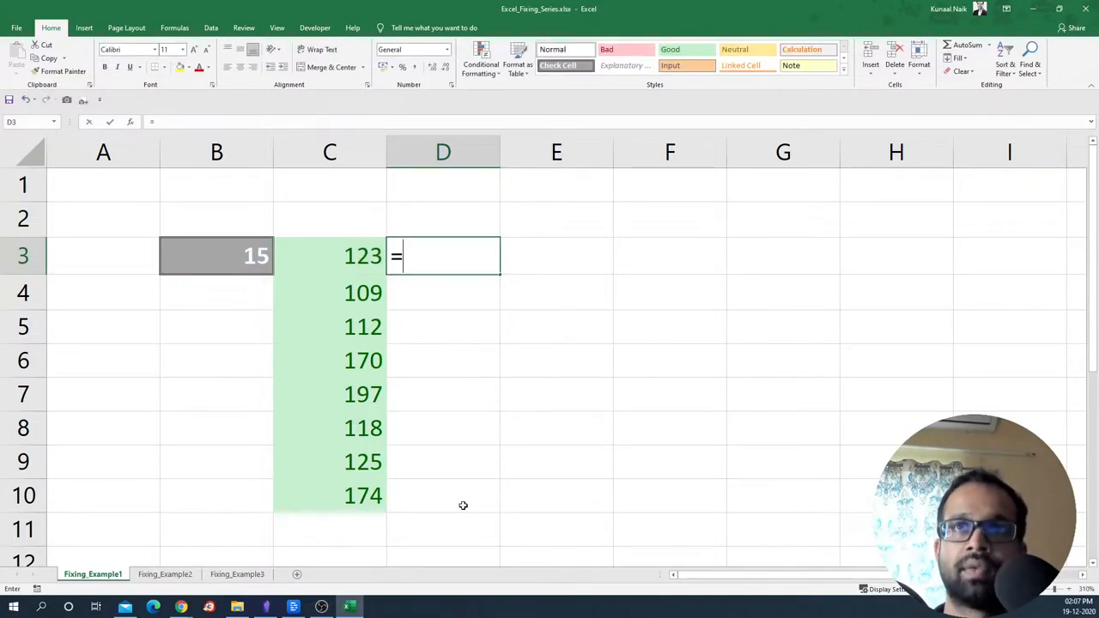
left_click(216, 254)
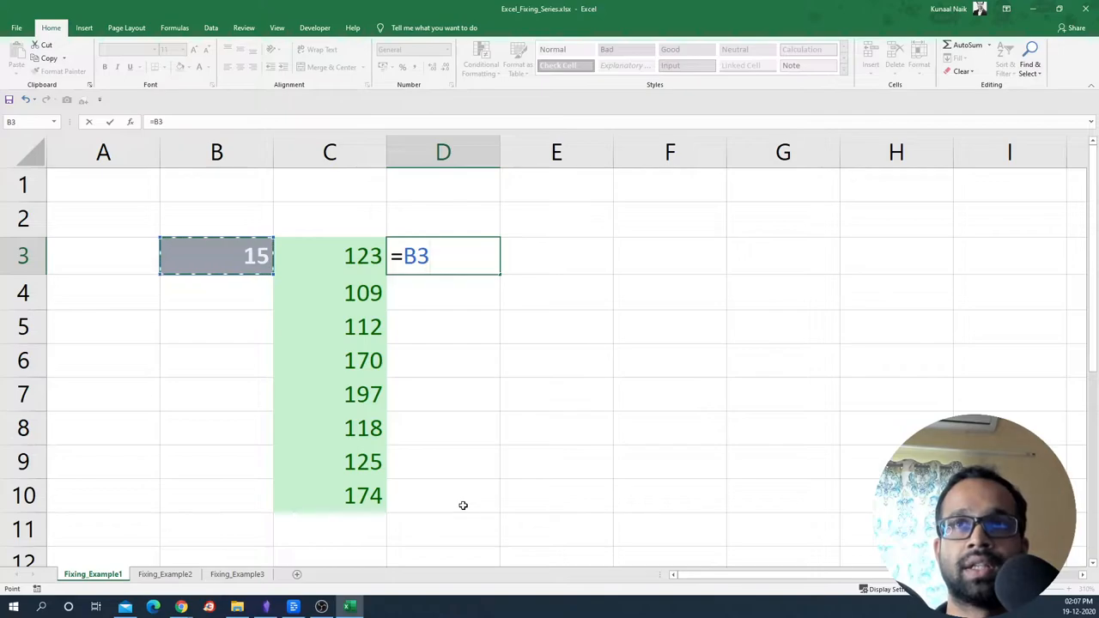
key("f4")
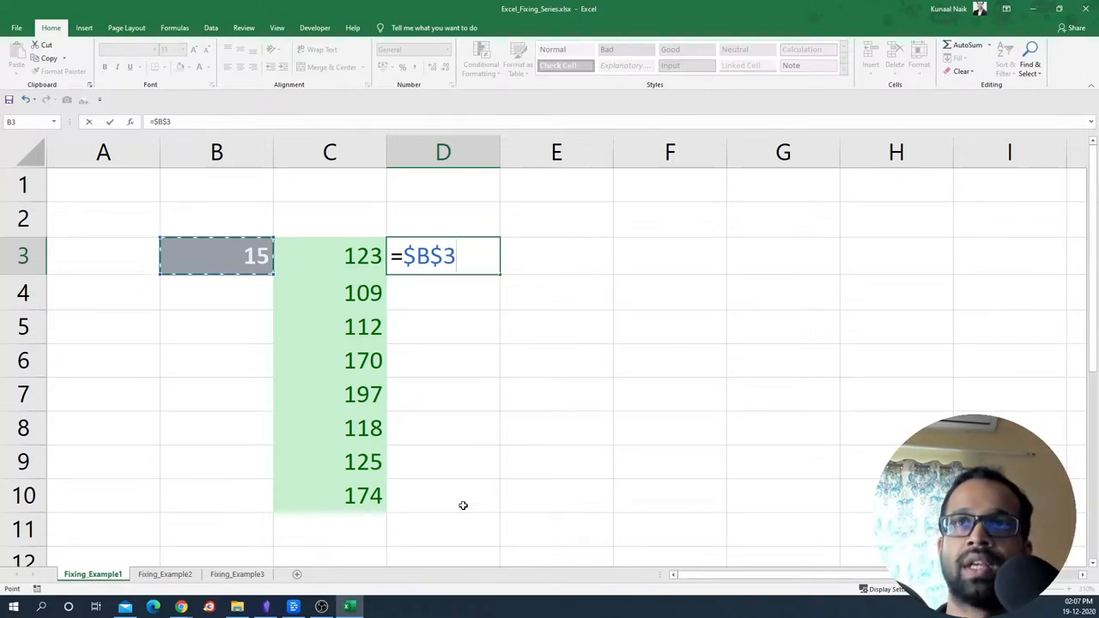
left_click(433, 256)
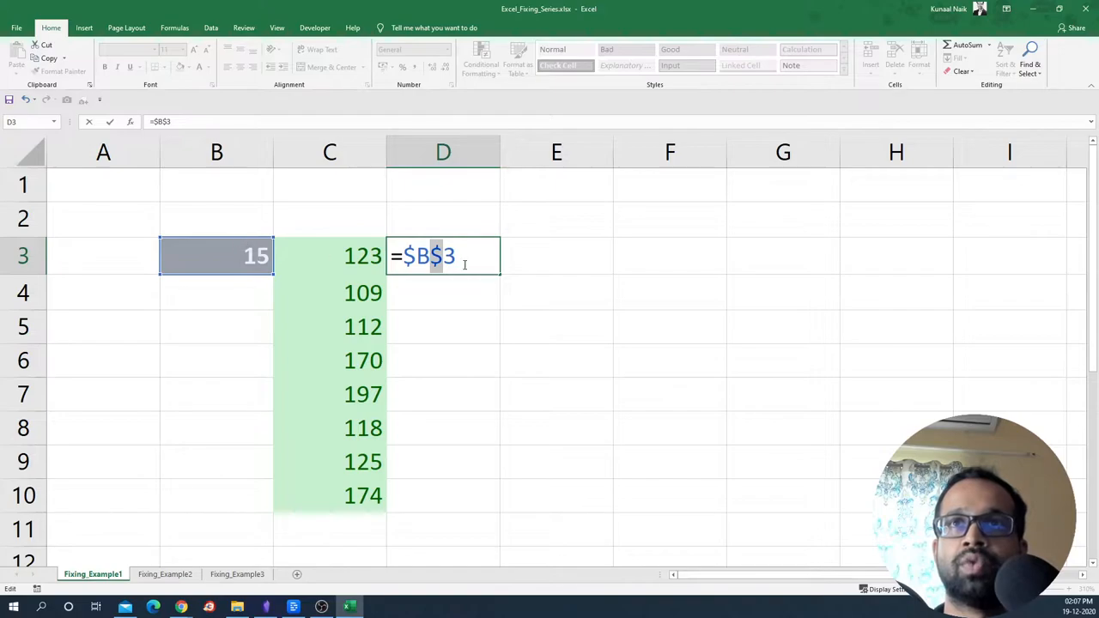
mouse_move(244, 230)
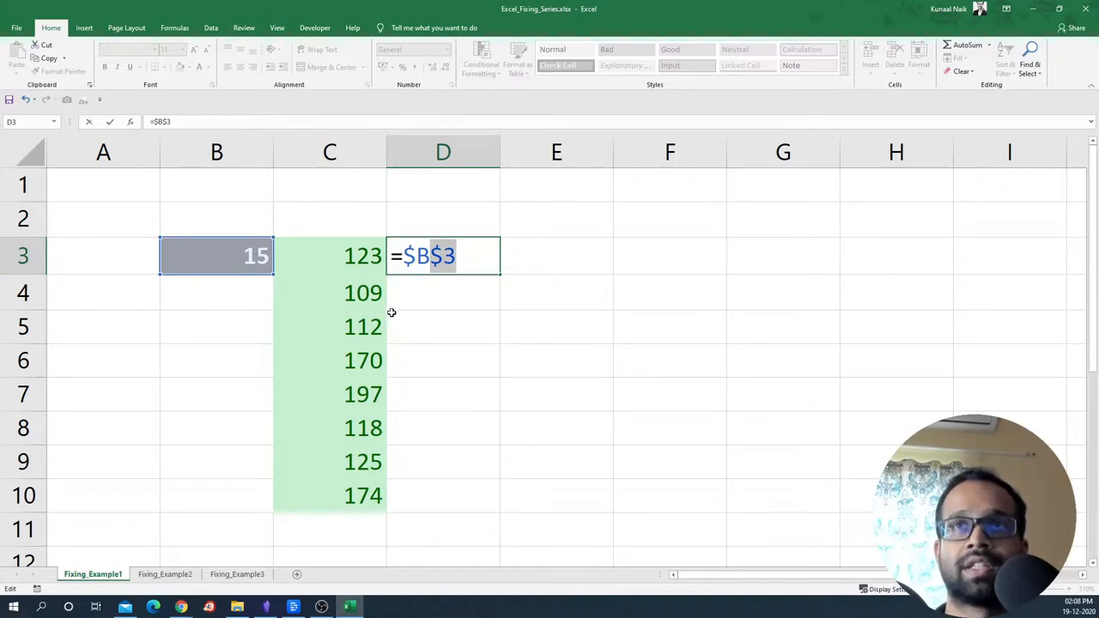
mouse_move(412, 295)
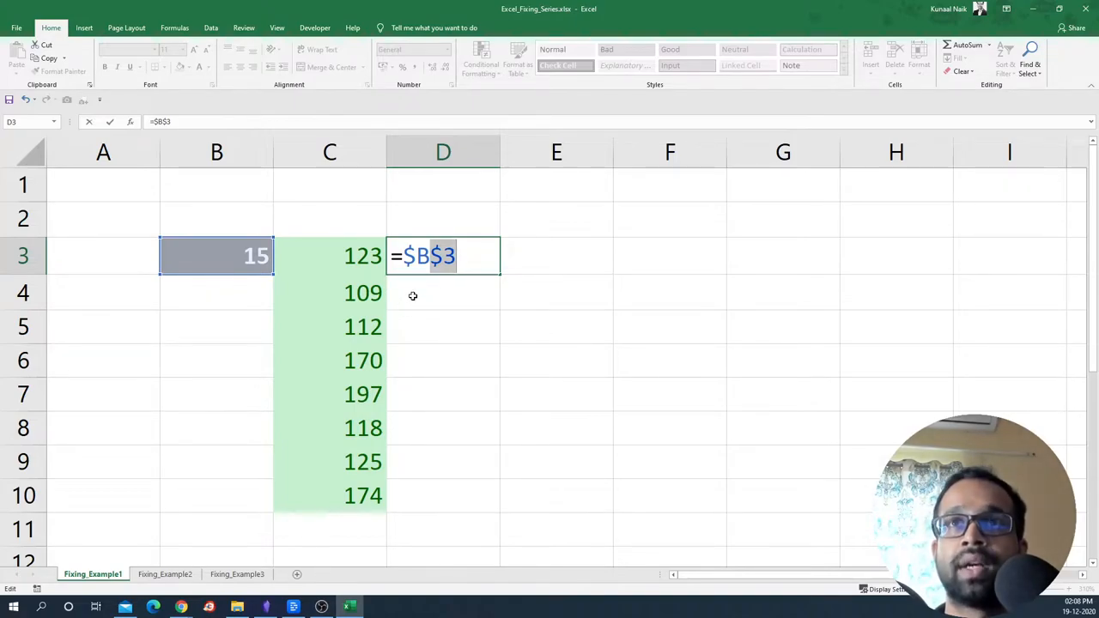
key("Escape")
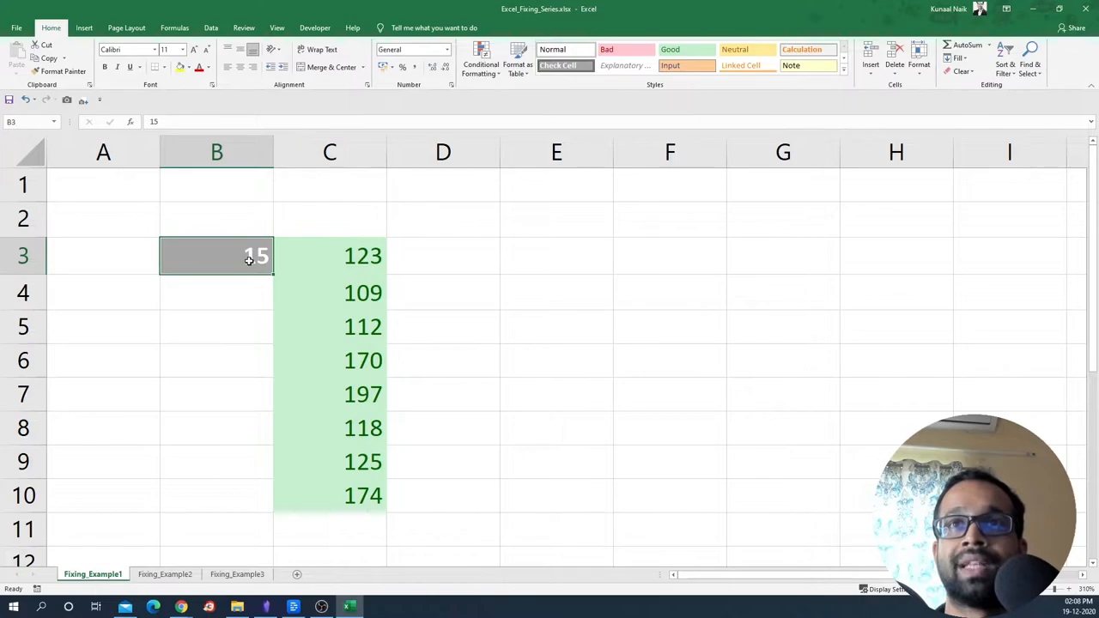
left_click(443, 220)
type("2")
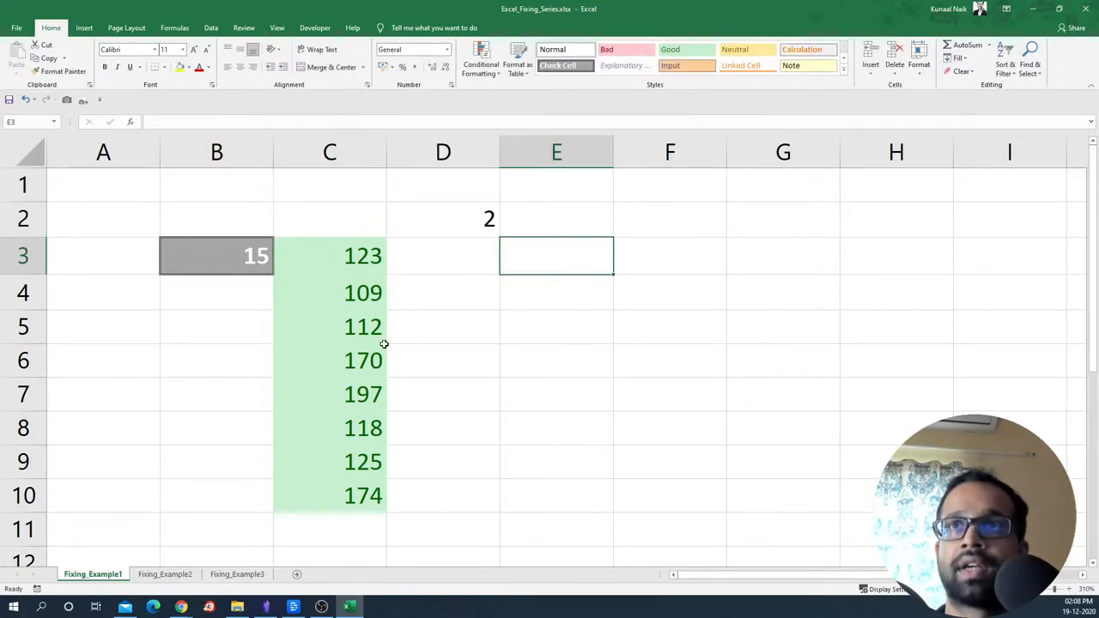
Enter =B$3* in D3, cycling F4 until only row 3 is locked, ready to multiply by C3
left_click(443, 254)
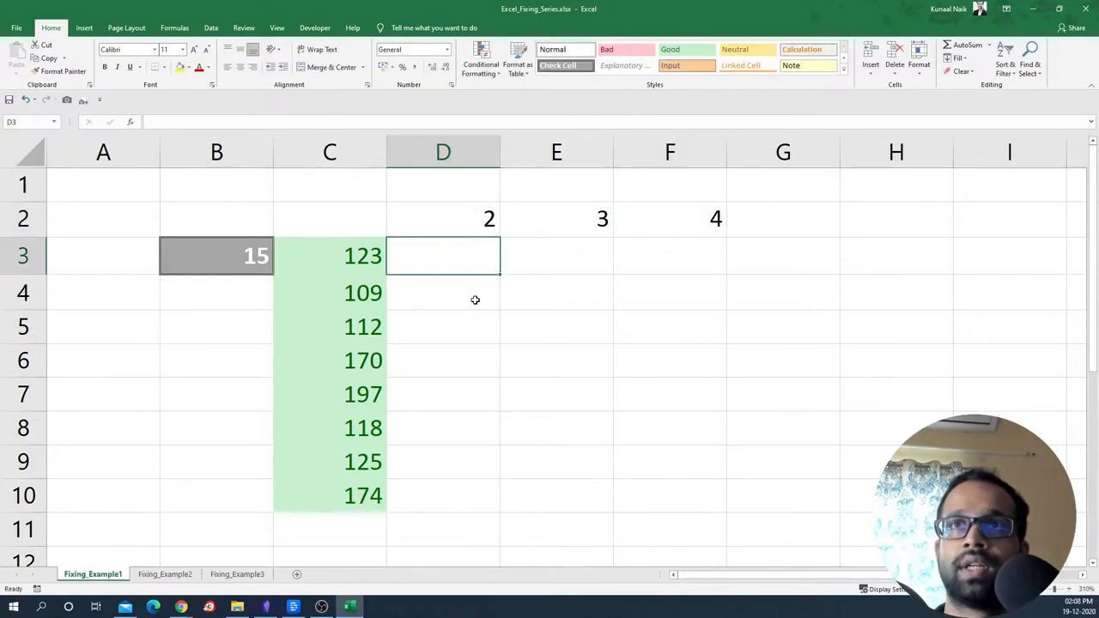
left_click_drag(443, 256, 444, 495)
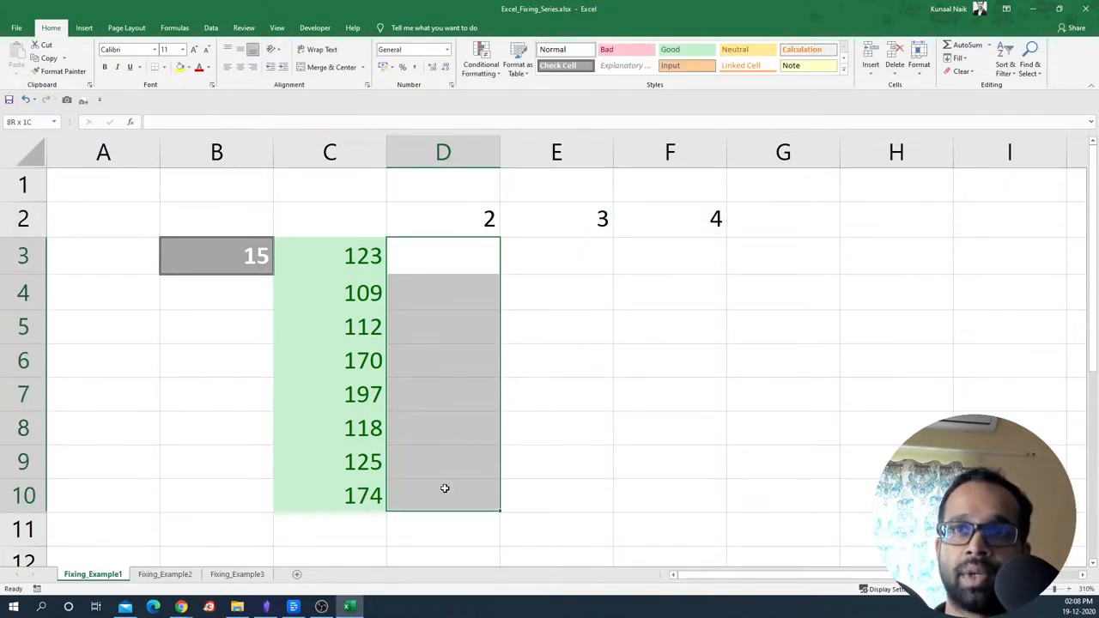
left_click(443, 254)
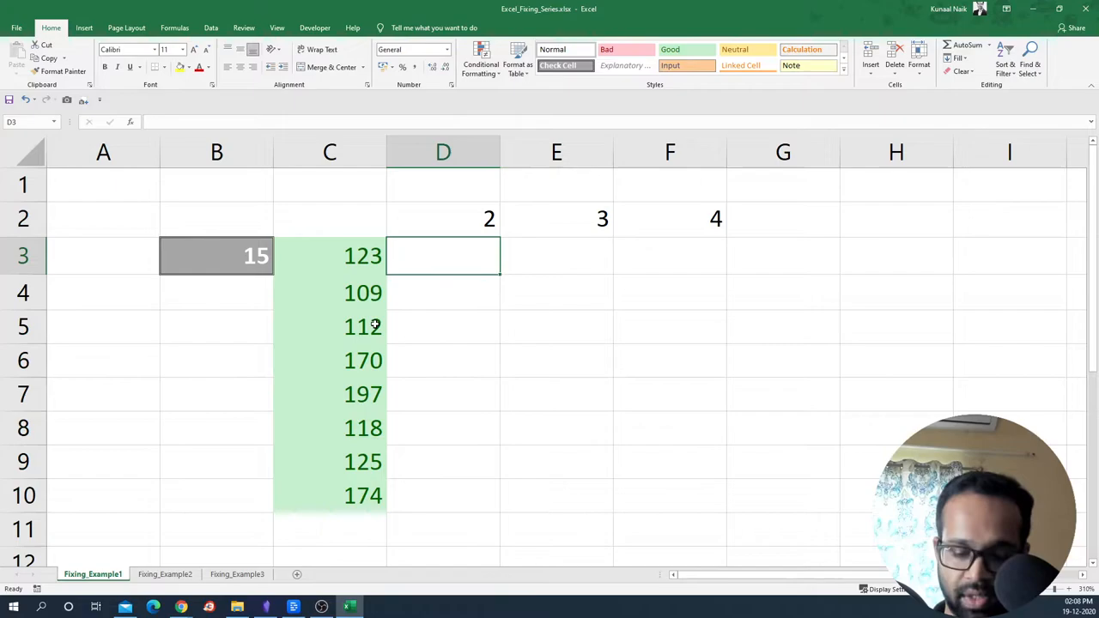
type("=B3")
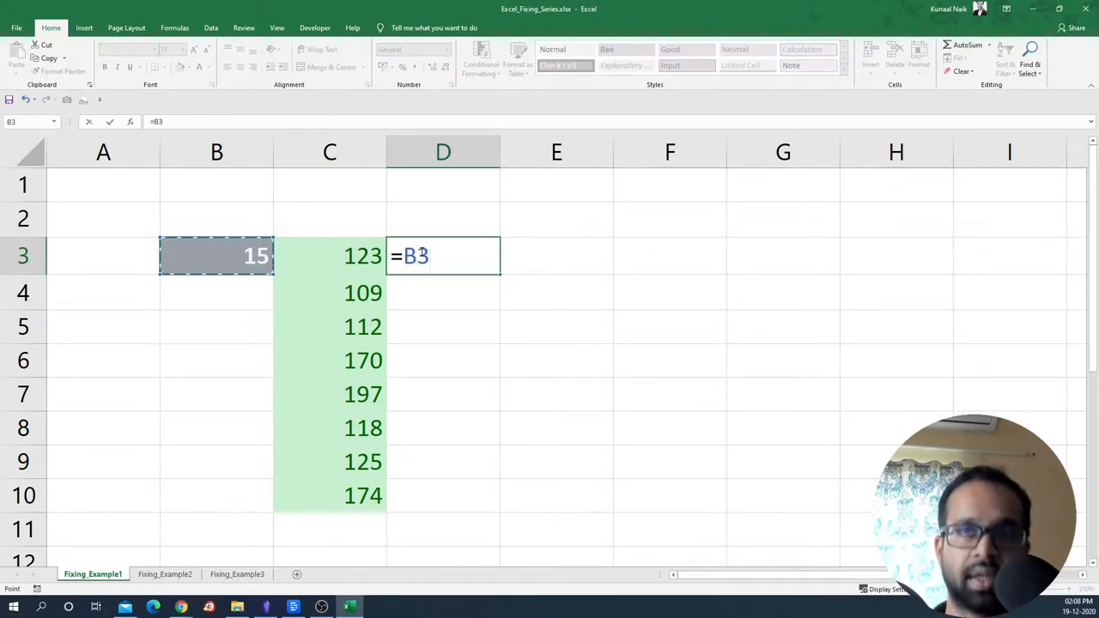
key("f4")
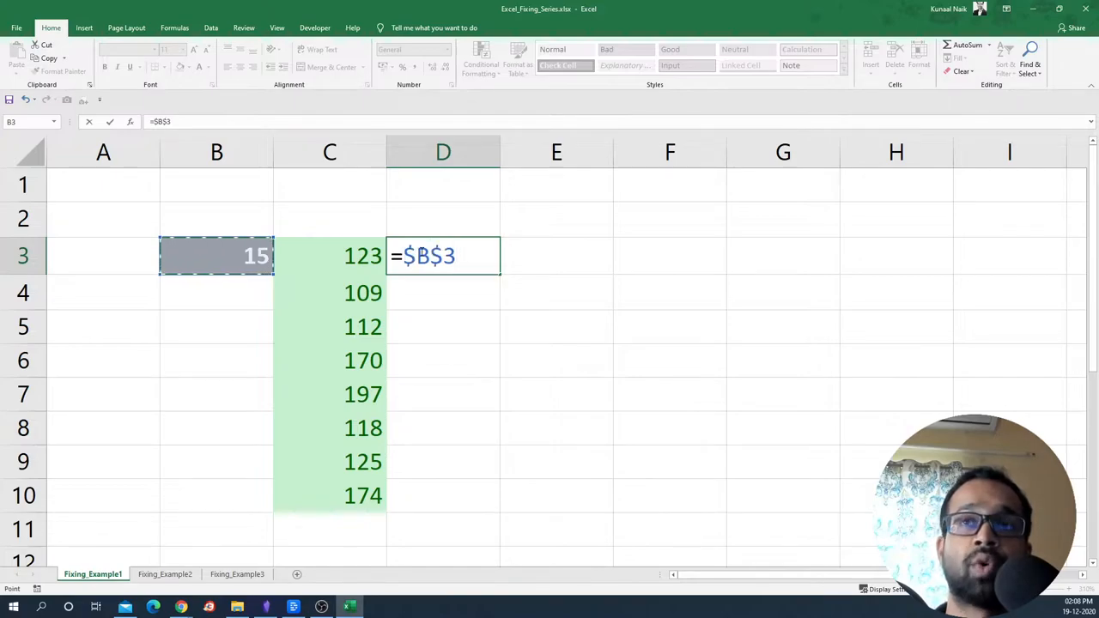
key("f4")
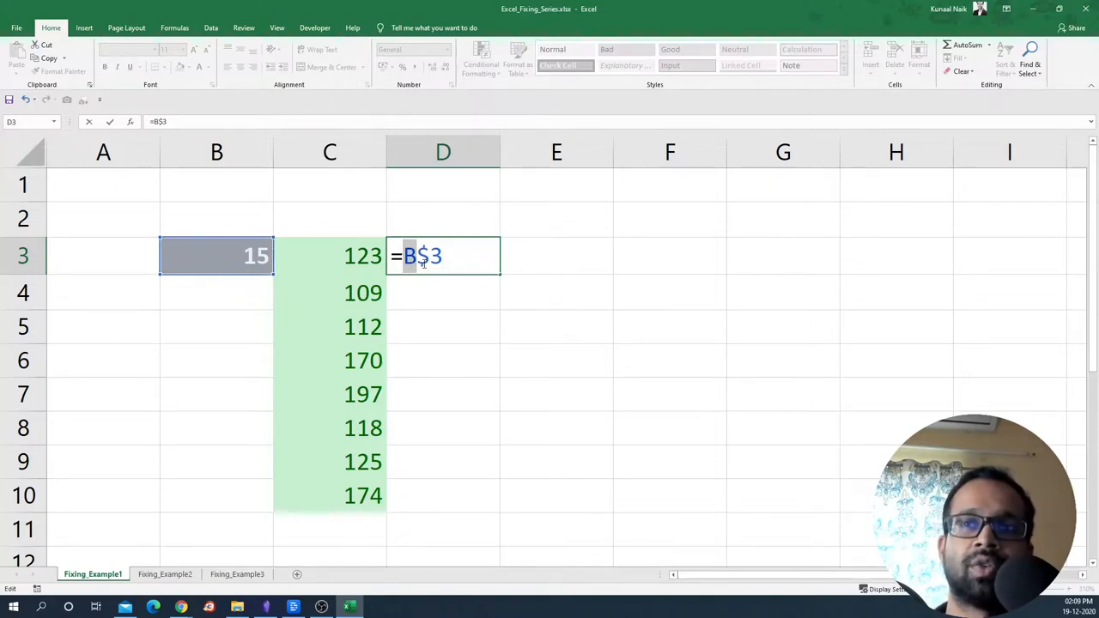
key("f4")
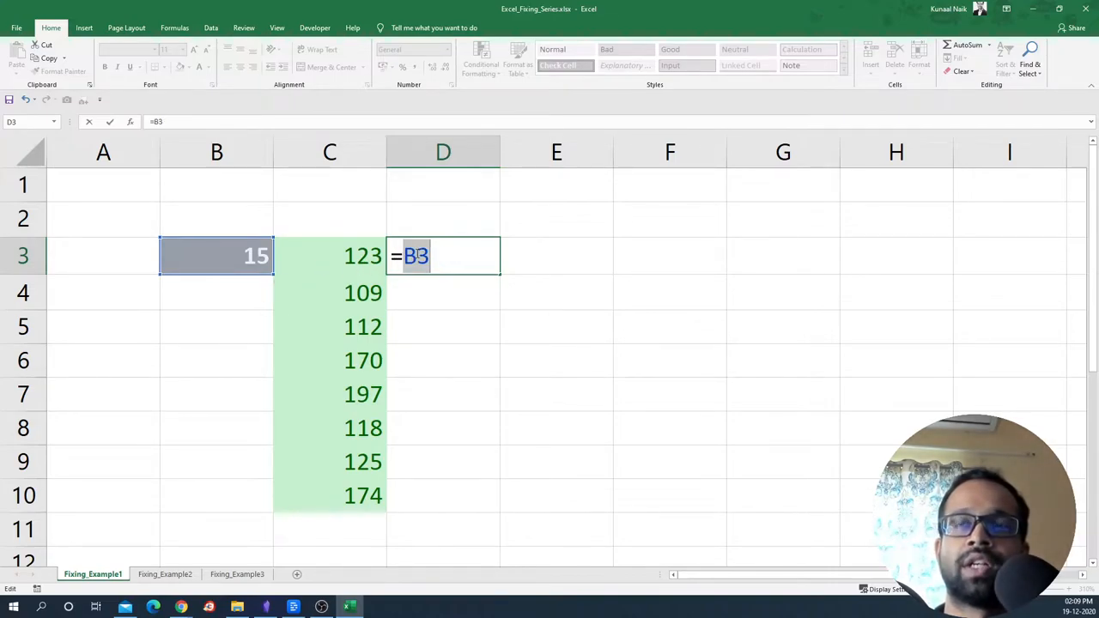
key("f4")
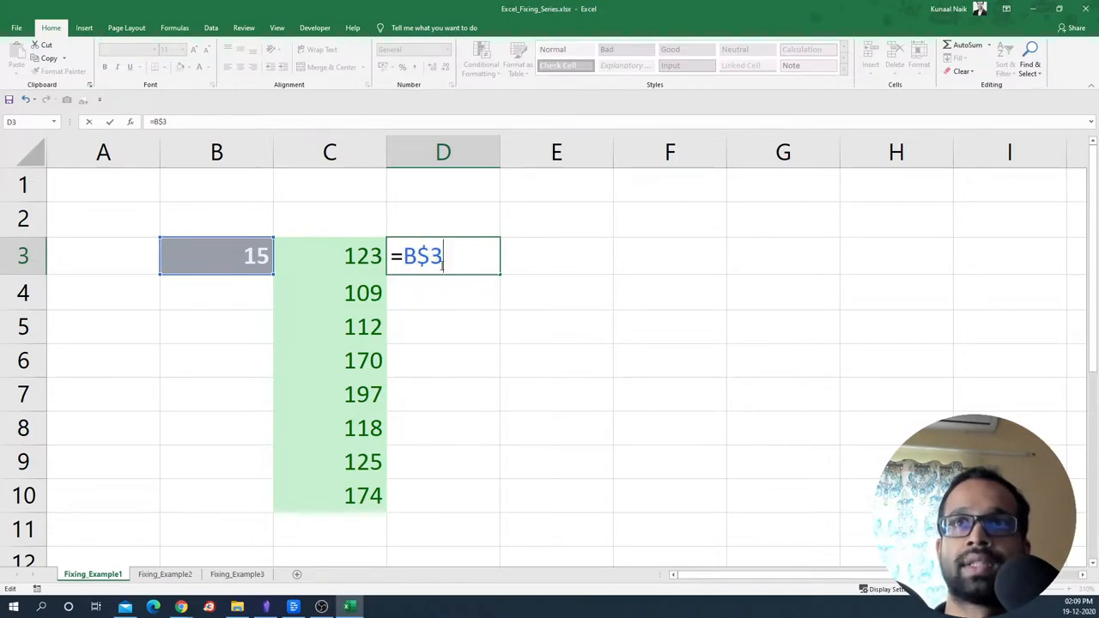
type("*")
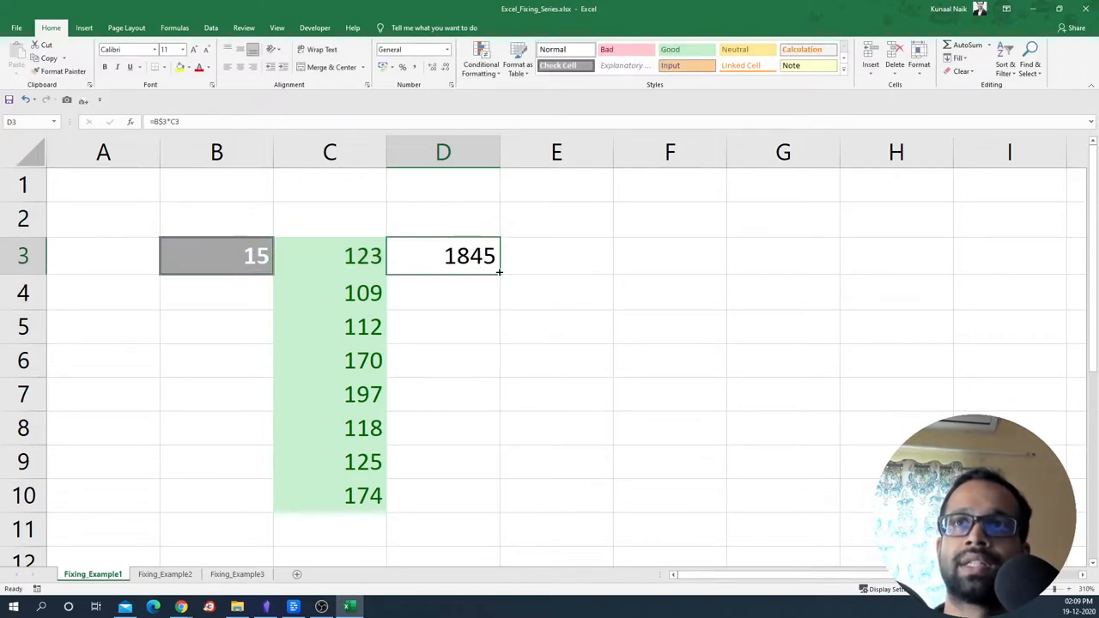
Fill D3 down to D10 (1845 to 2610), extend into E3 giving 226935, and inspect =C$3*D3
left_click_drag(498, 273, 470, 495)
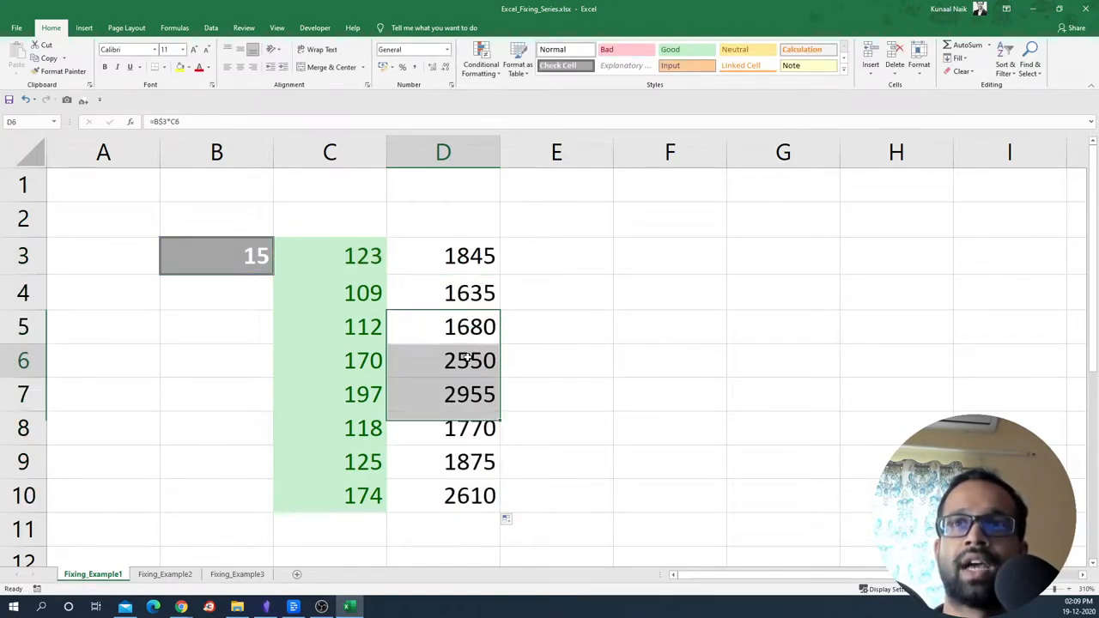
left_click(471, 254)
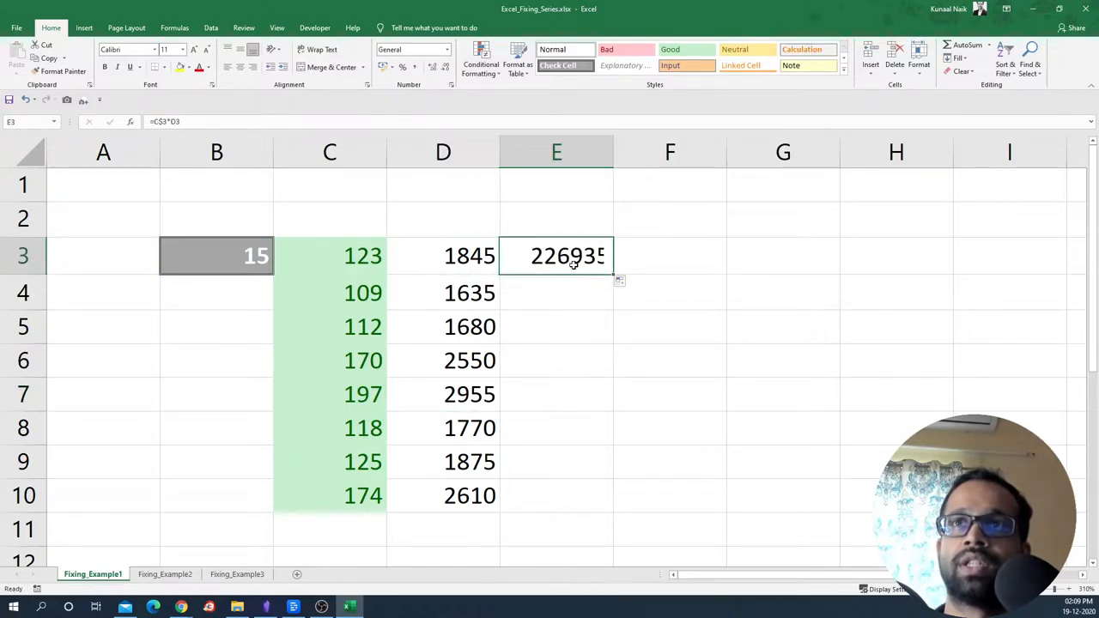
double_click(556, 254)
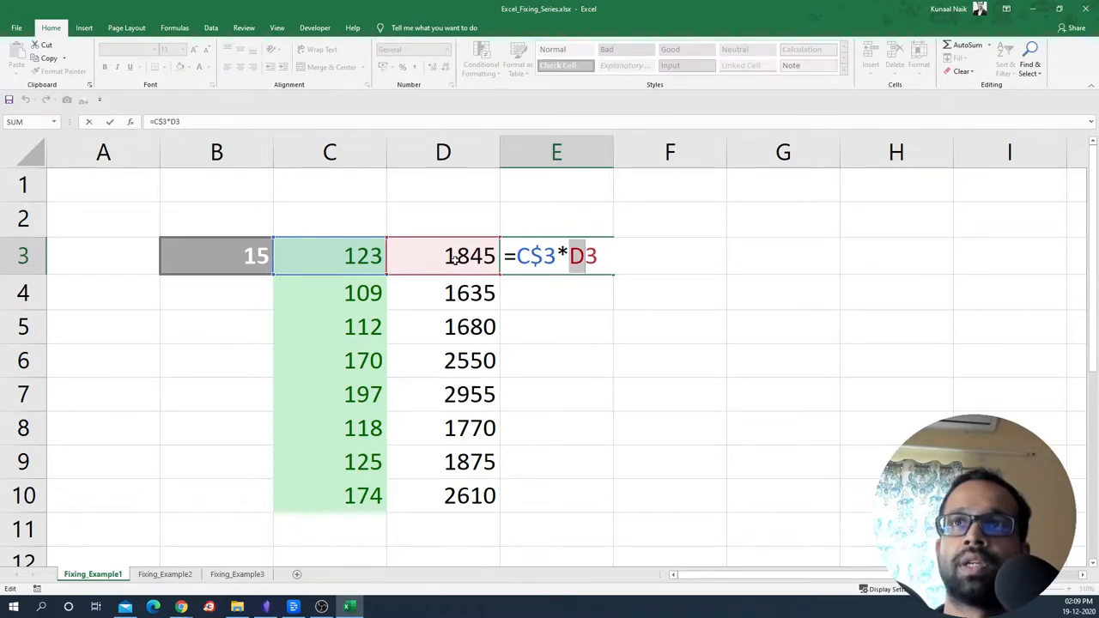
key("Return")
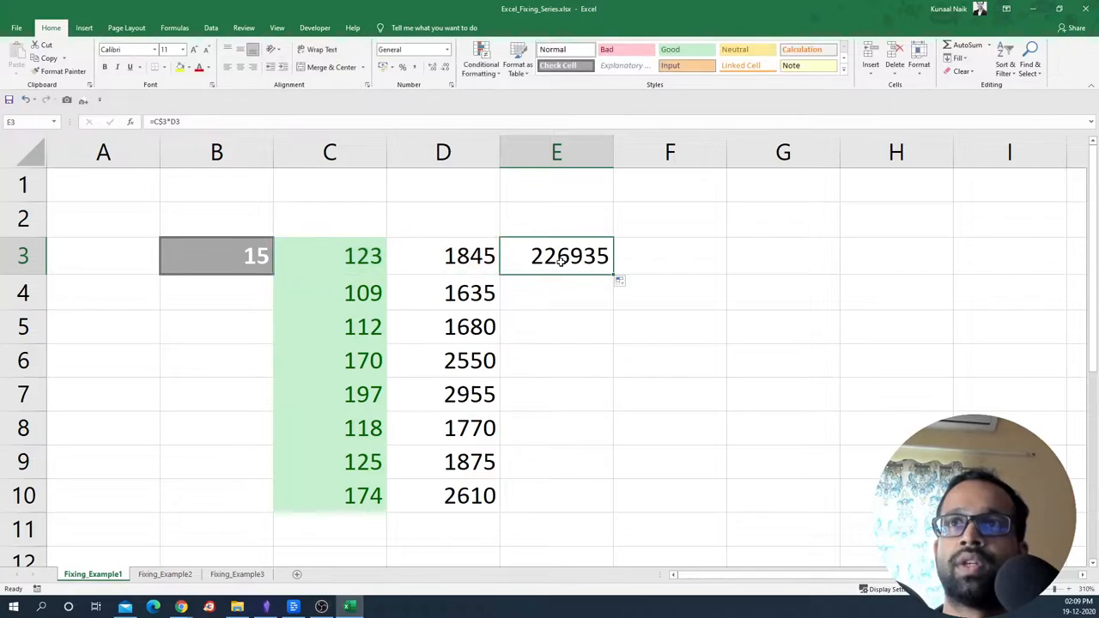
key("Delete")
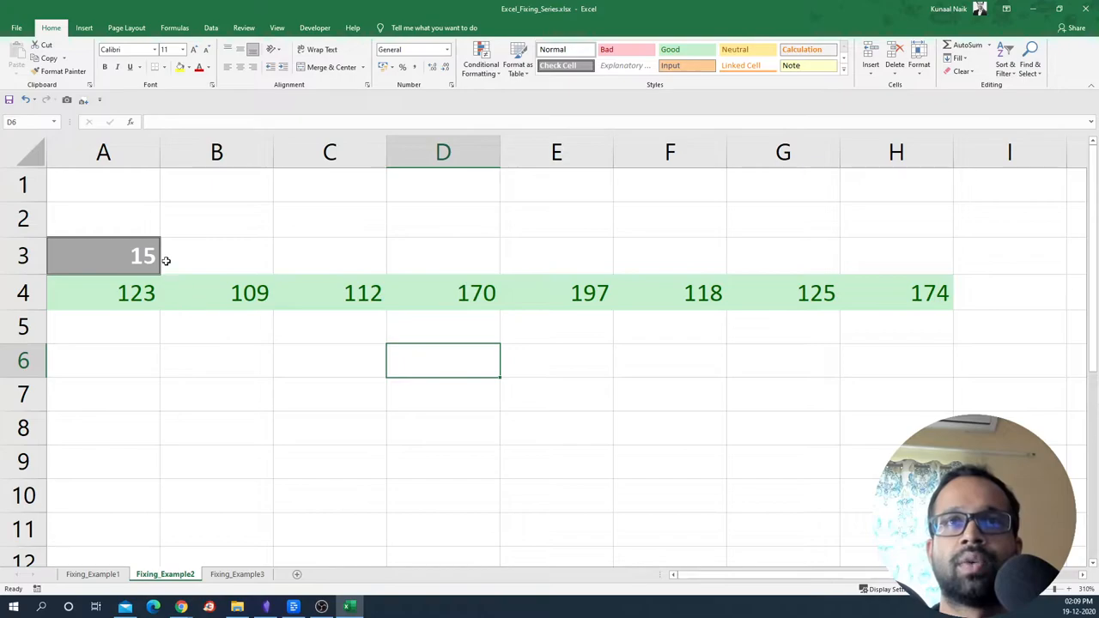
Enter a column-locked $A3 reference in A5 and reopen it to extend into =$A3*A4
left_click(103, 256)
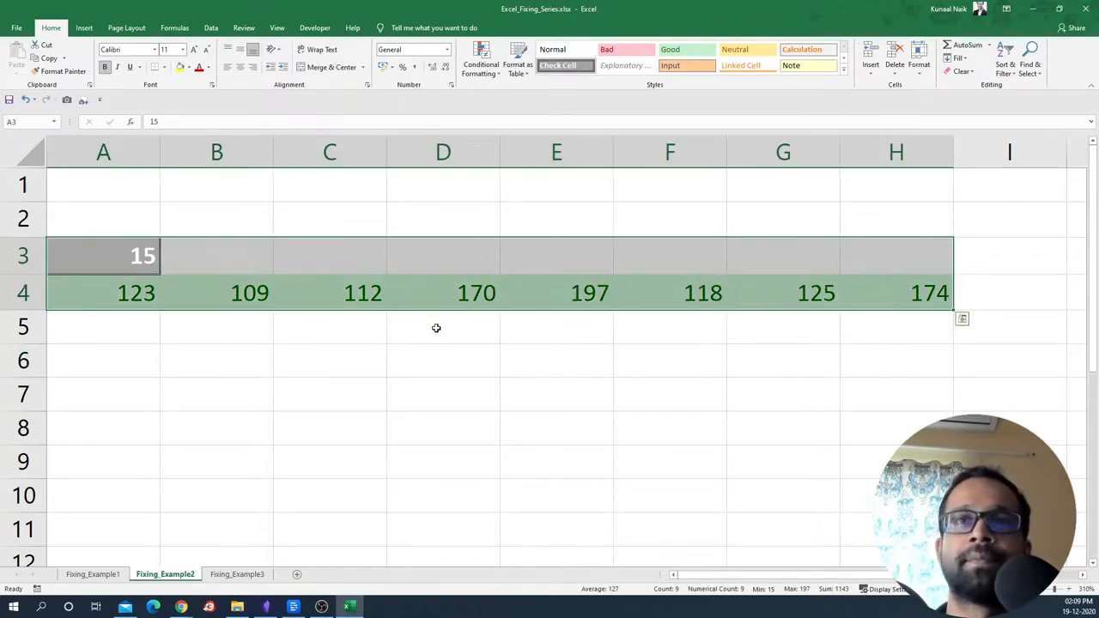
left_click(103, 327)
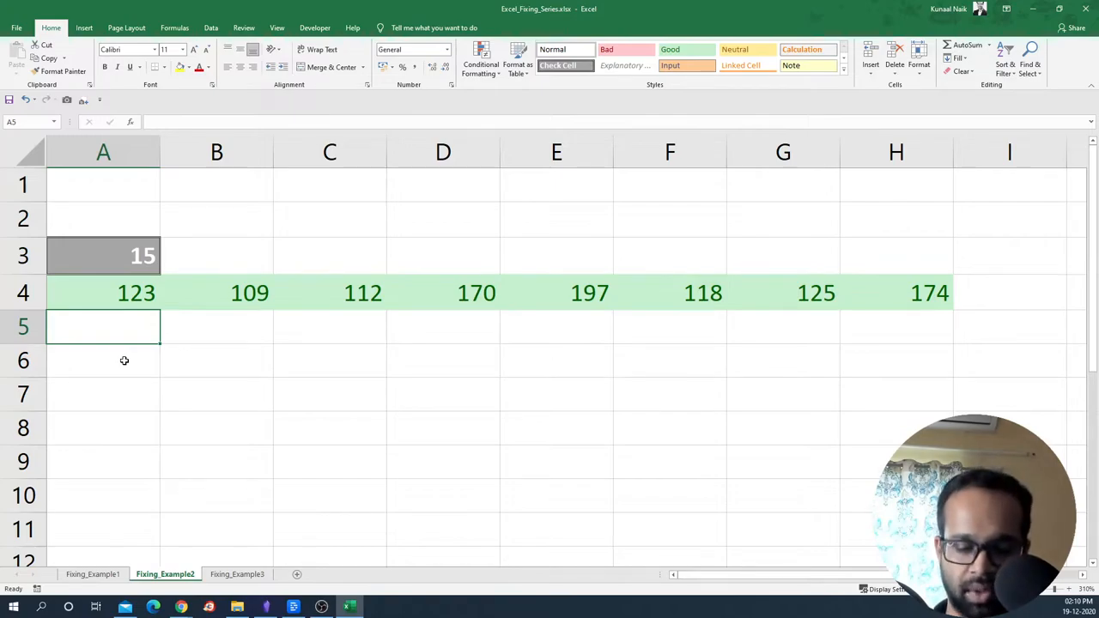
type("=A4")
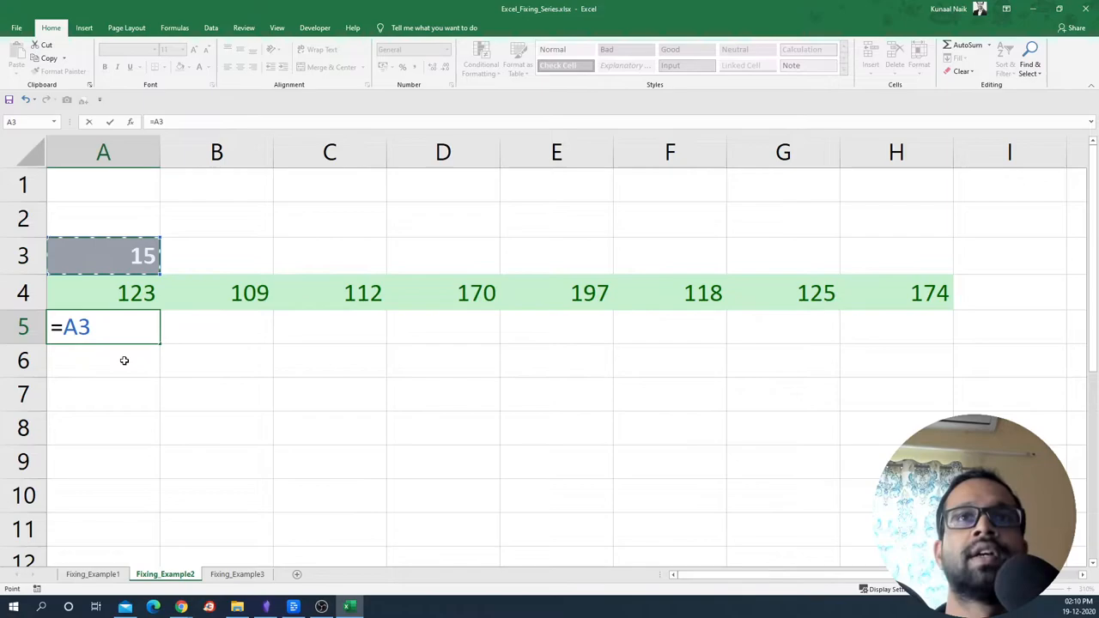
key("f4")
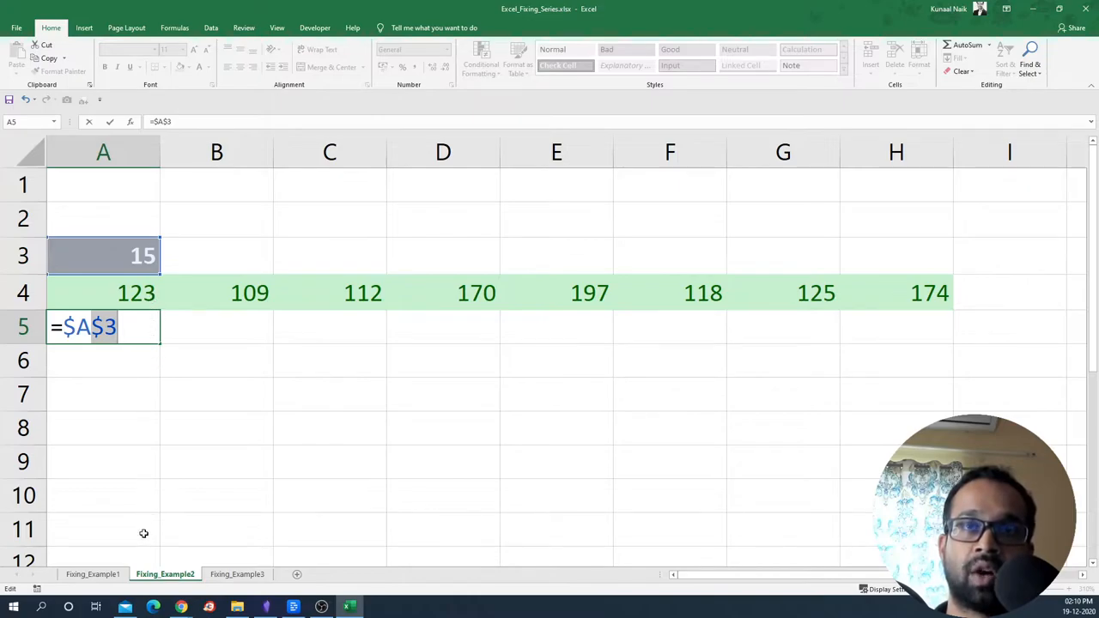
mouse_move(132, 265)
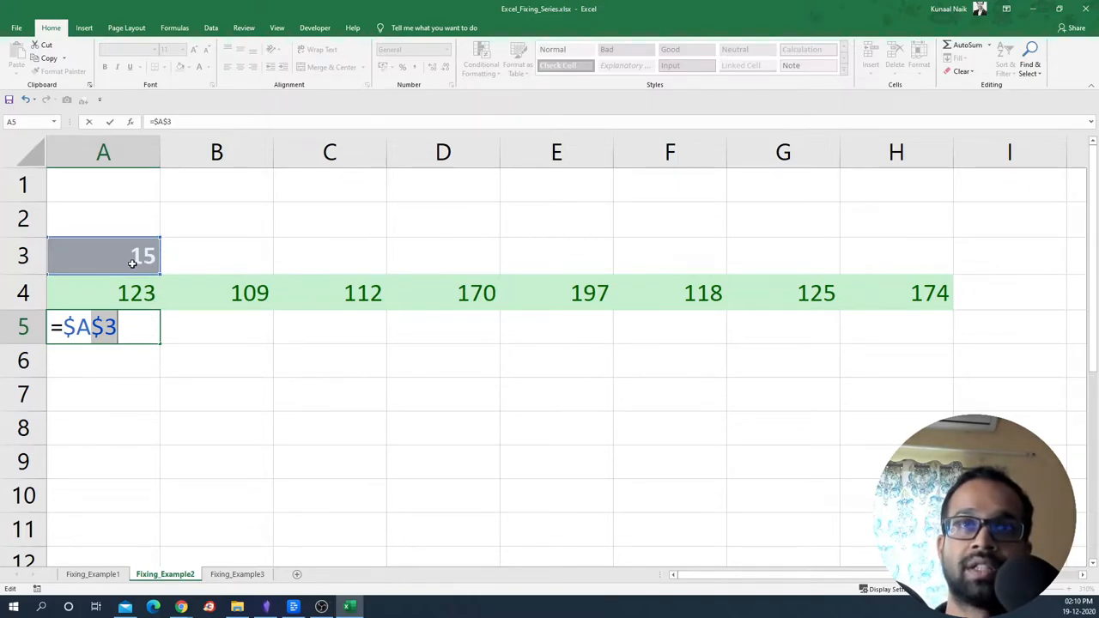
mouse_move(448, 288)
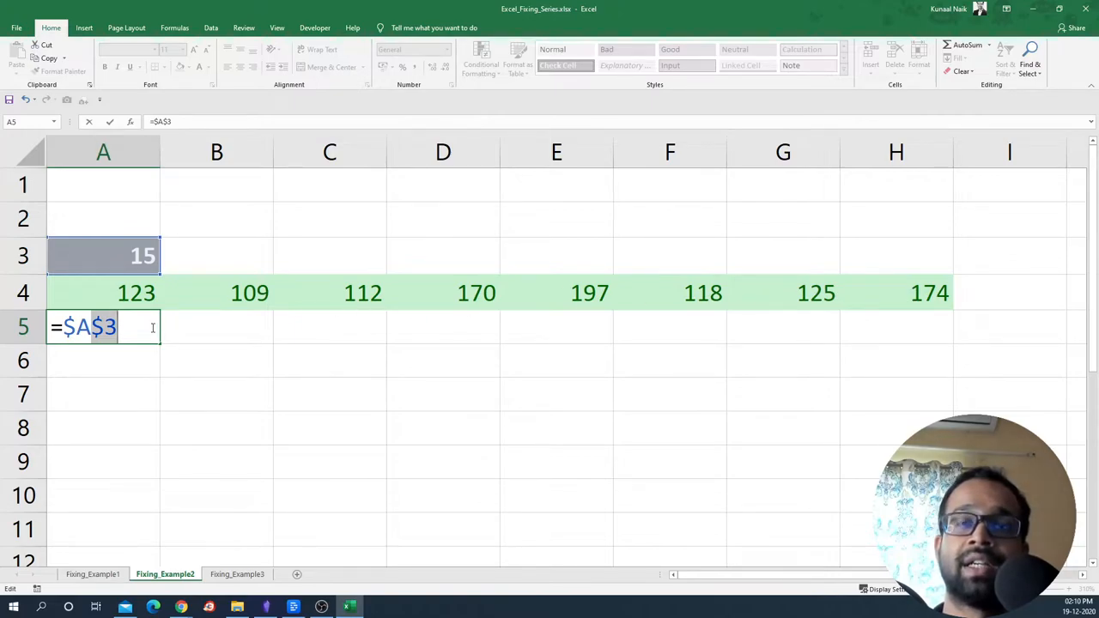
key("f4")
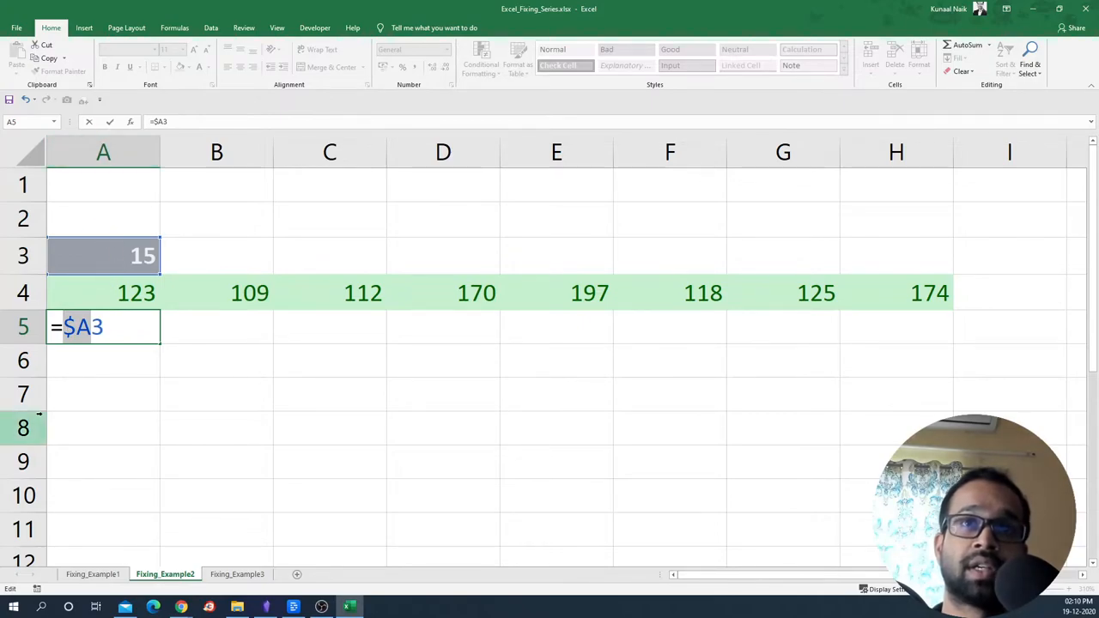
key("Return")
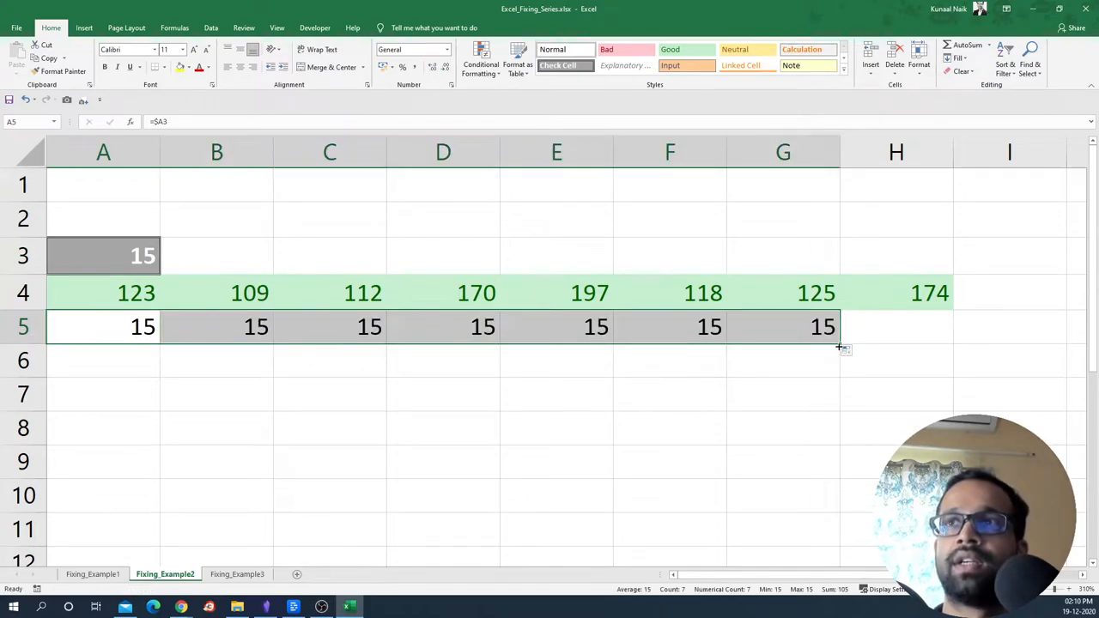
double_click(103, 327)
type("*A4")
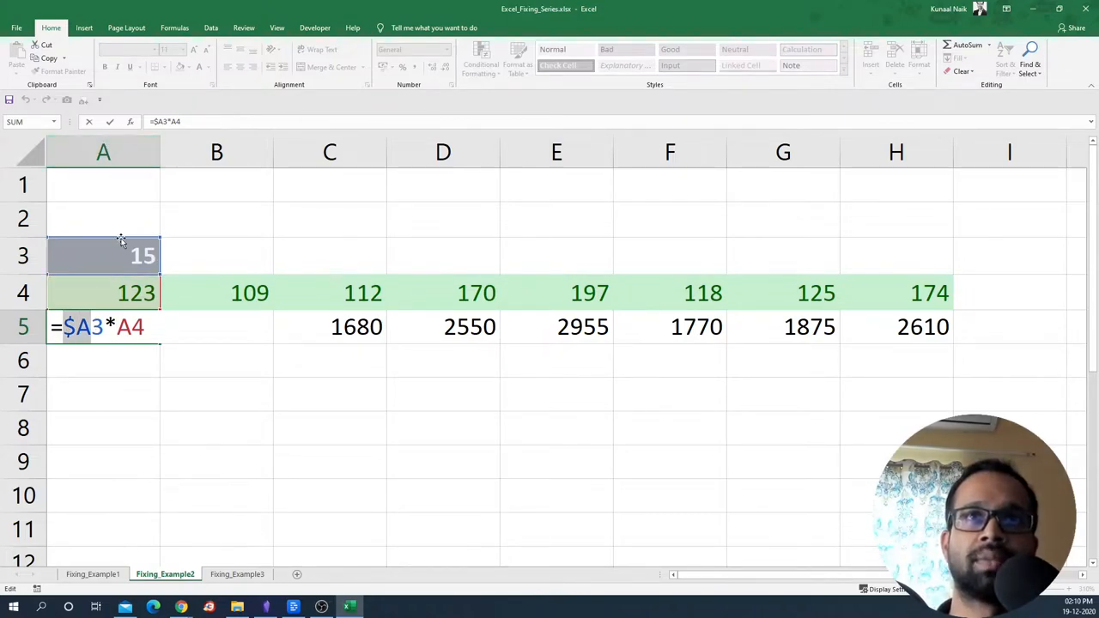
Leave D3 on Fixing_Example1 unchanged and switch to the Fixing_Example3 sheet
left_click(443, 255)
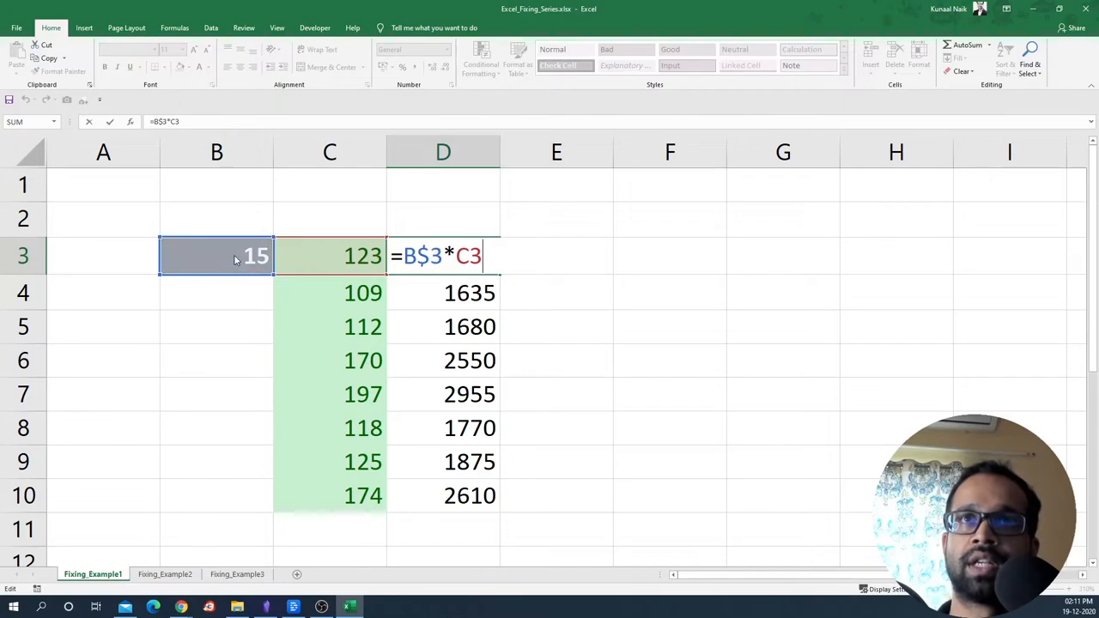
key("Return")
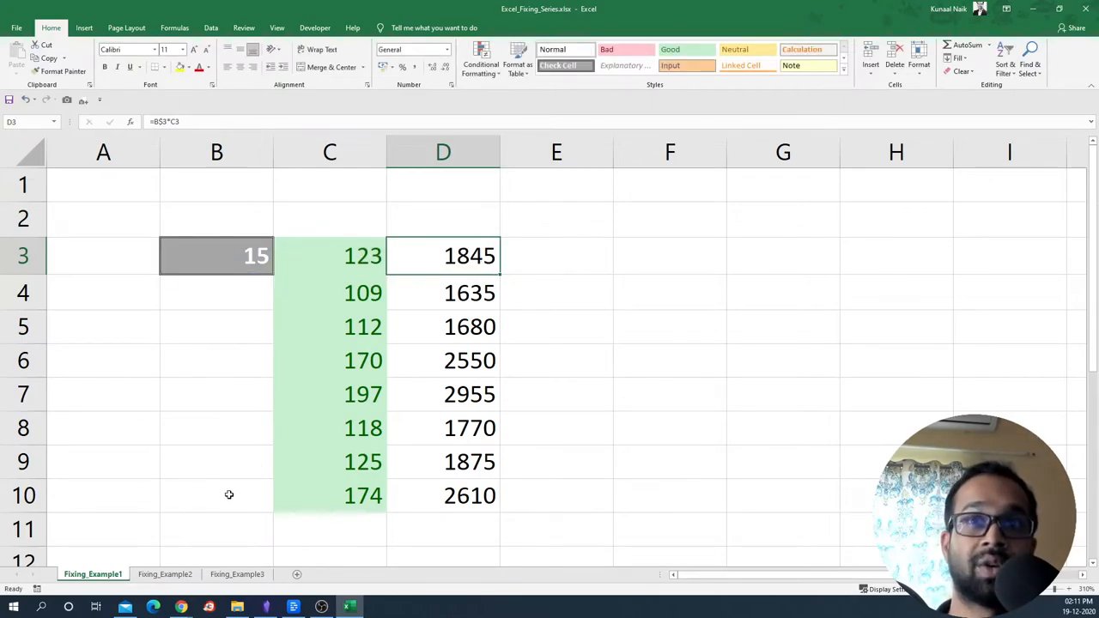
left_click(237, 574)
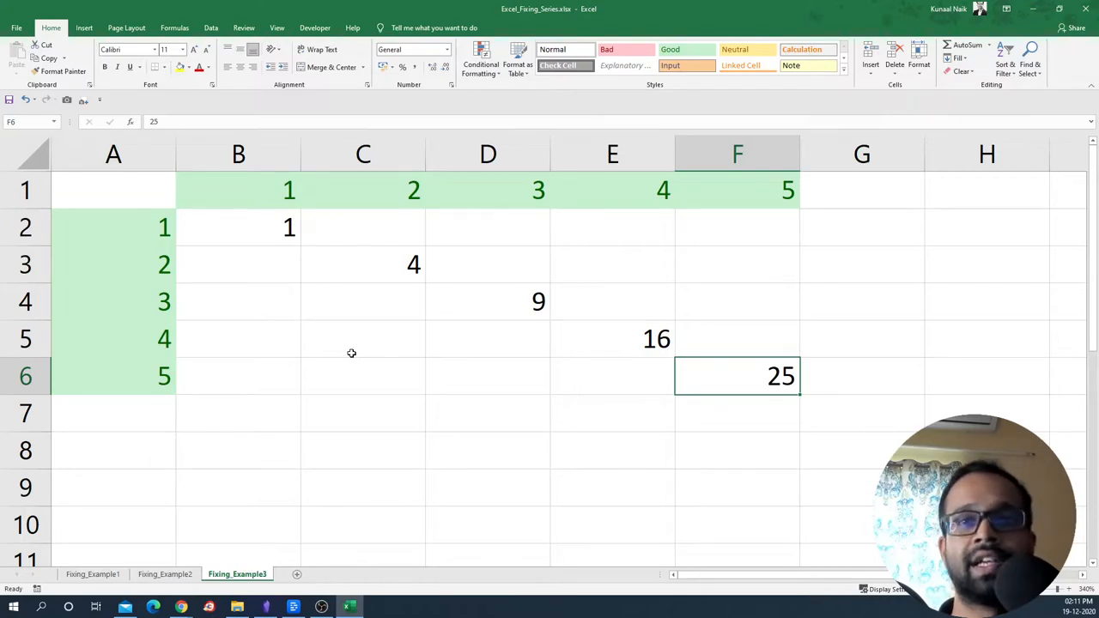
mouse_move(275, 258)
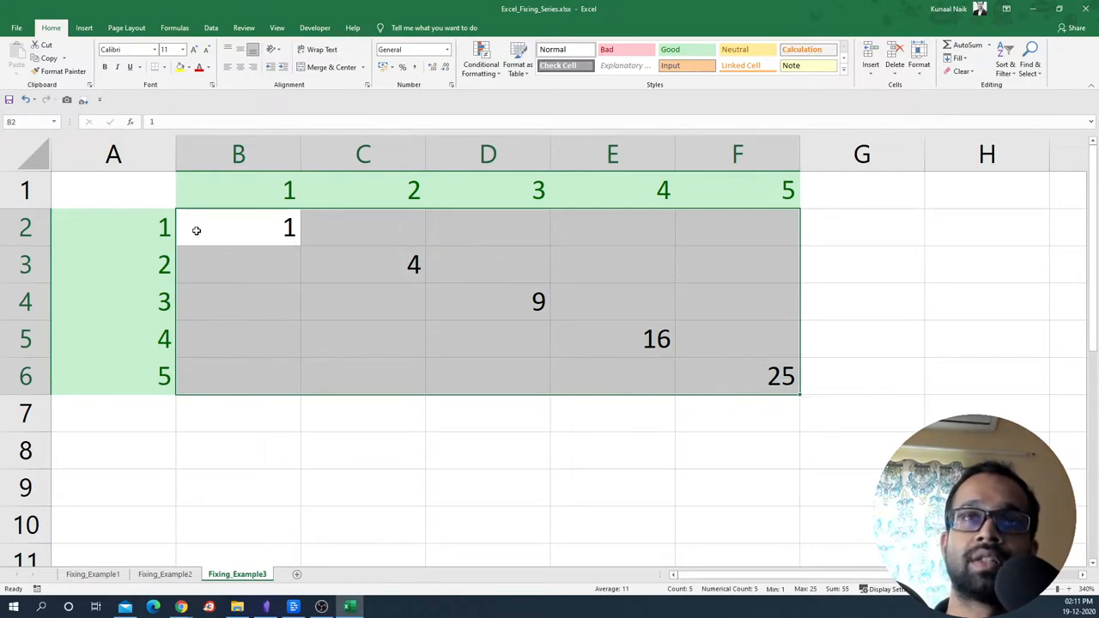
Select the scattered products in the 1–5 grid body so they can be wiped
left_click(113, 227)
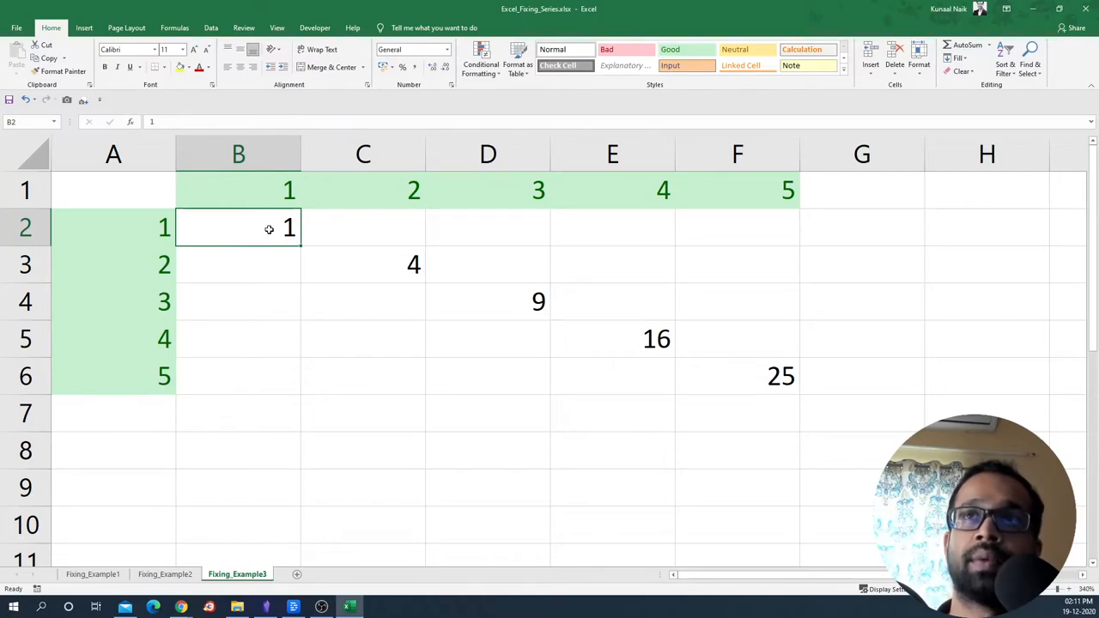
left_click(736, 189)
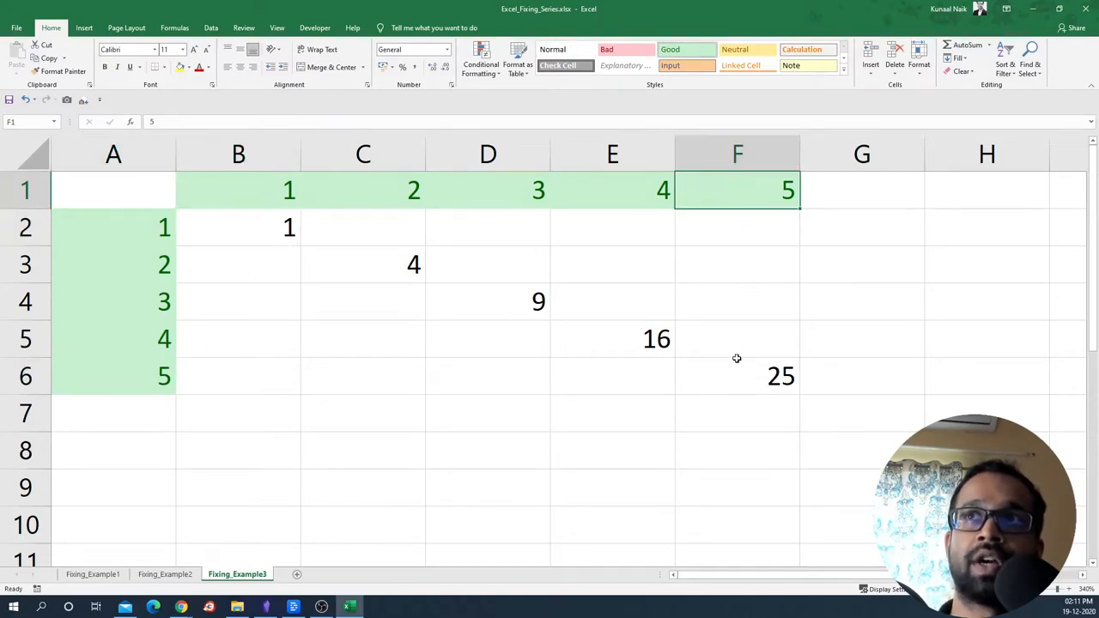
left_click(737, 376)
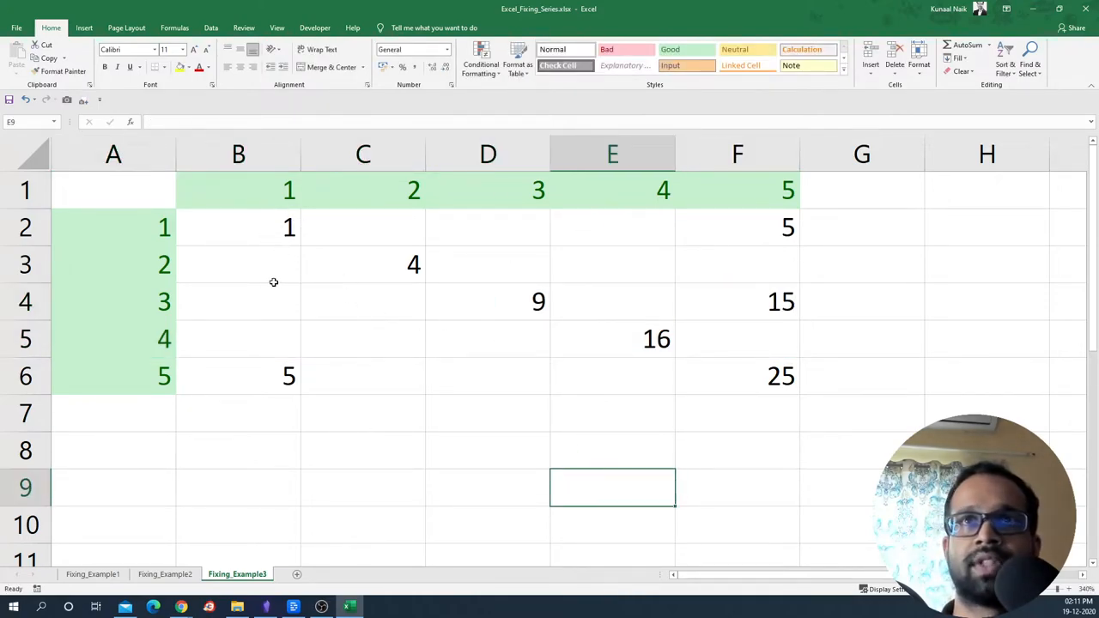
left_click_drag(237, 227, 780, 377)
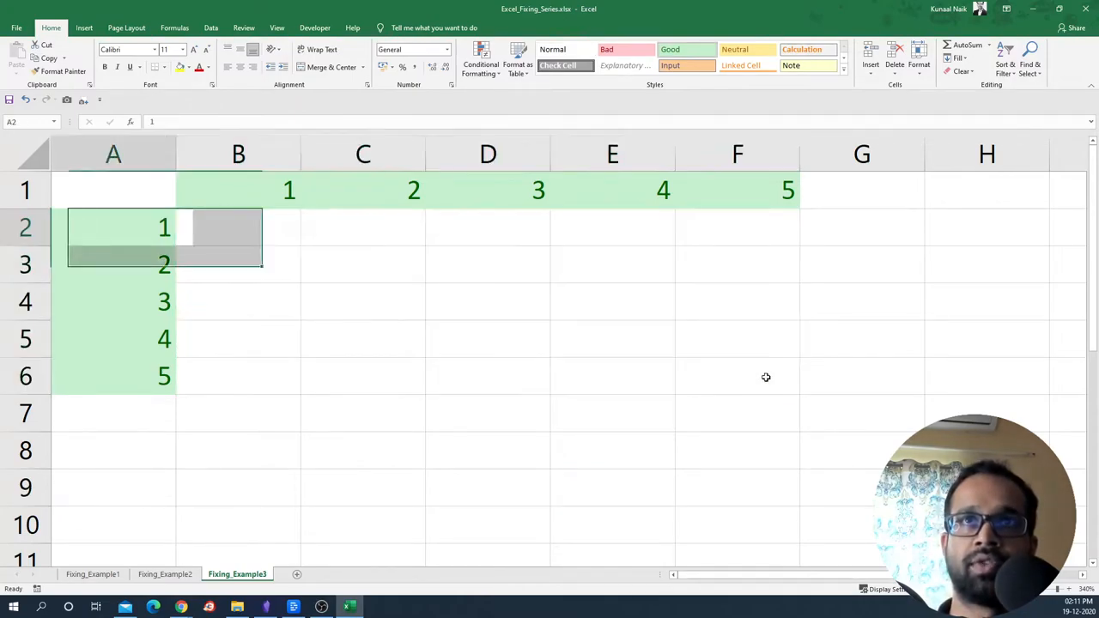
Enter the relative =A2*B1 in B2 and fill it across row 2 and down to row 6
type("=")
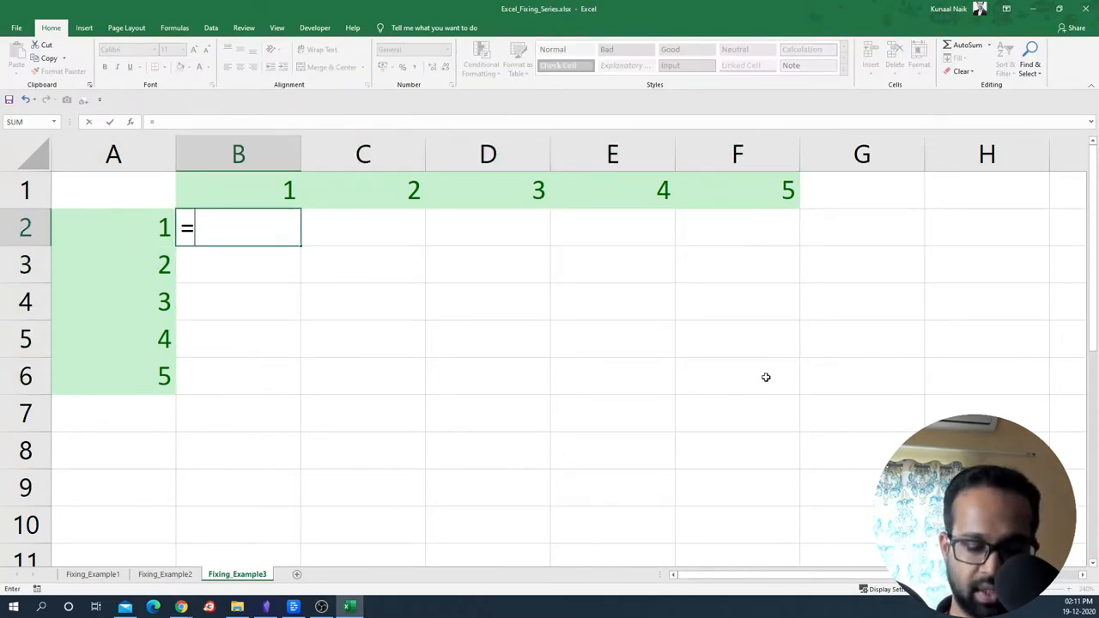
type("A2*B1")
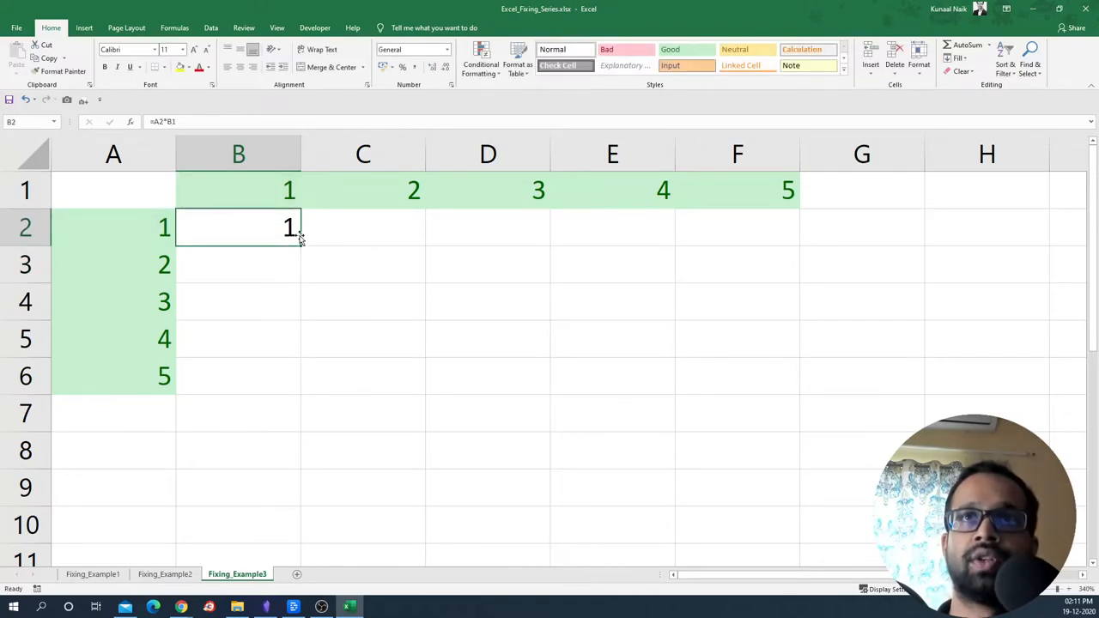
left_click_drag(299, 227, 797, 227)
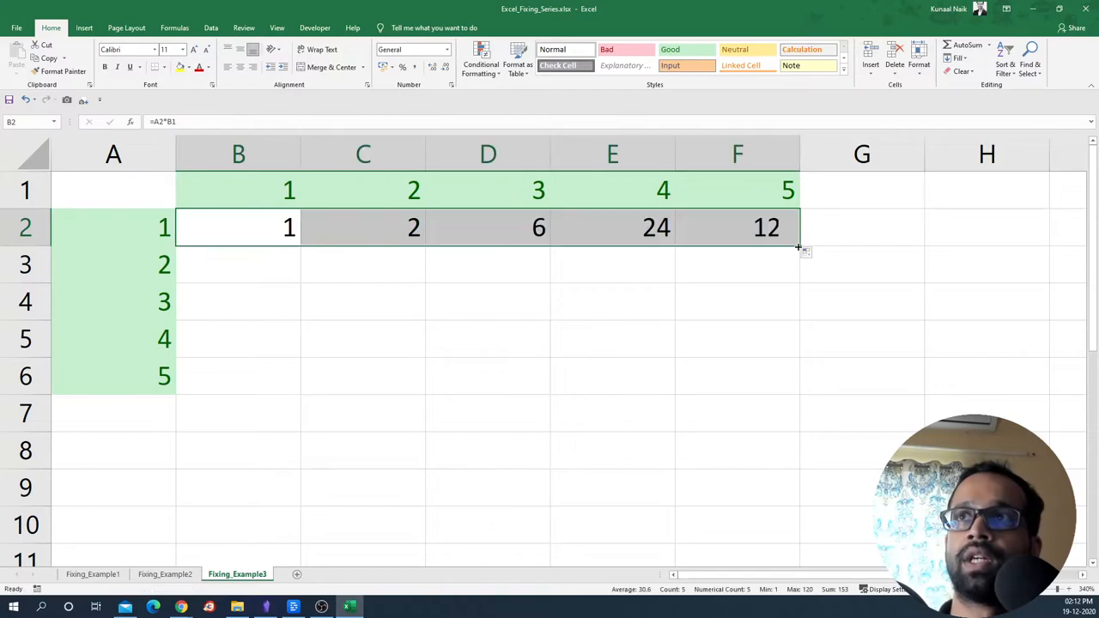
left_click_drag(798, 244, 798, 398)
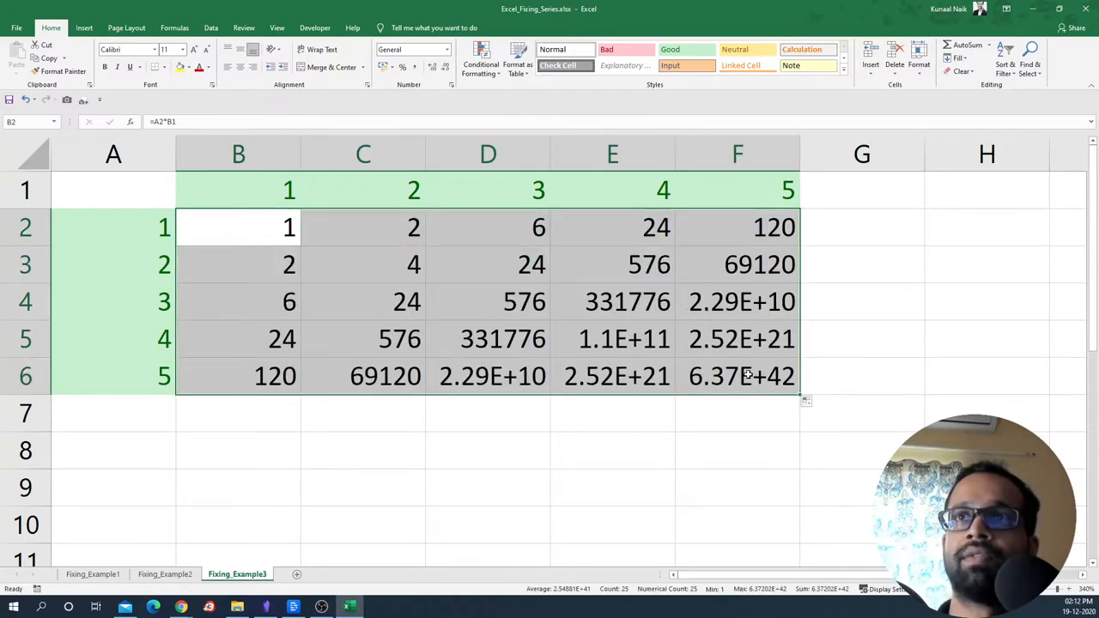
Inspect the runaway products in C3 and F6, then clear the whole B2:F6 grid
double_click(362, 264)
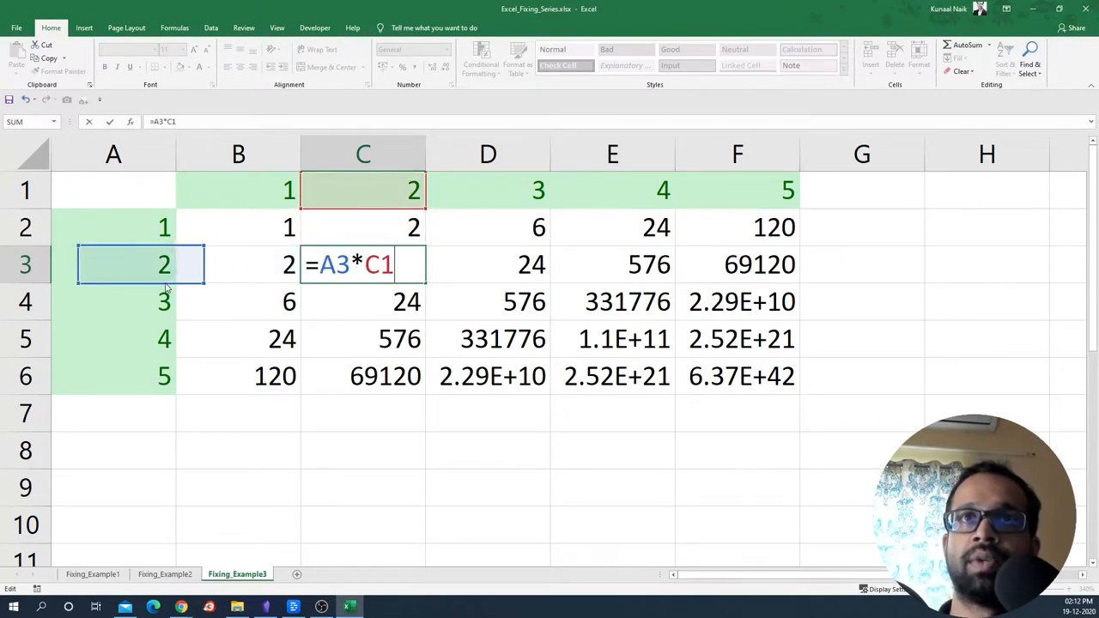
key("Return")
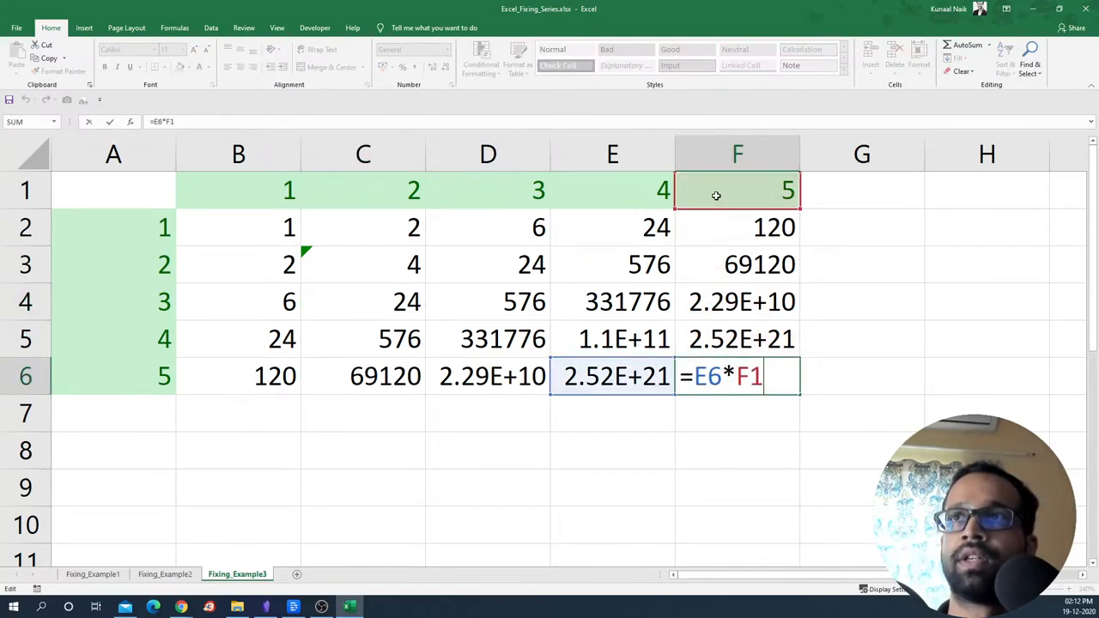
left_click(114, 376)
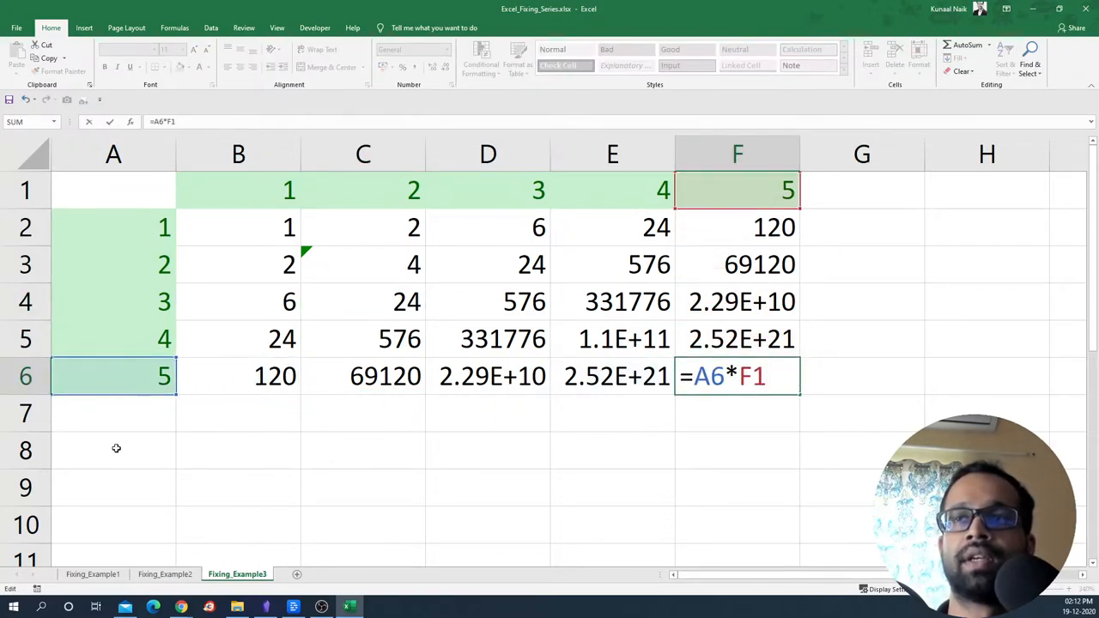
key("enter")
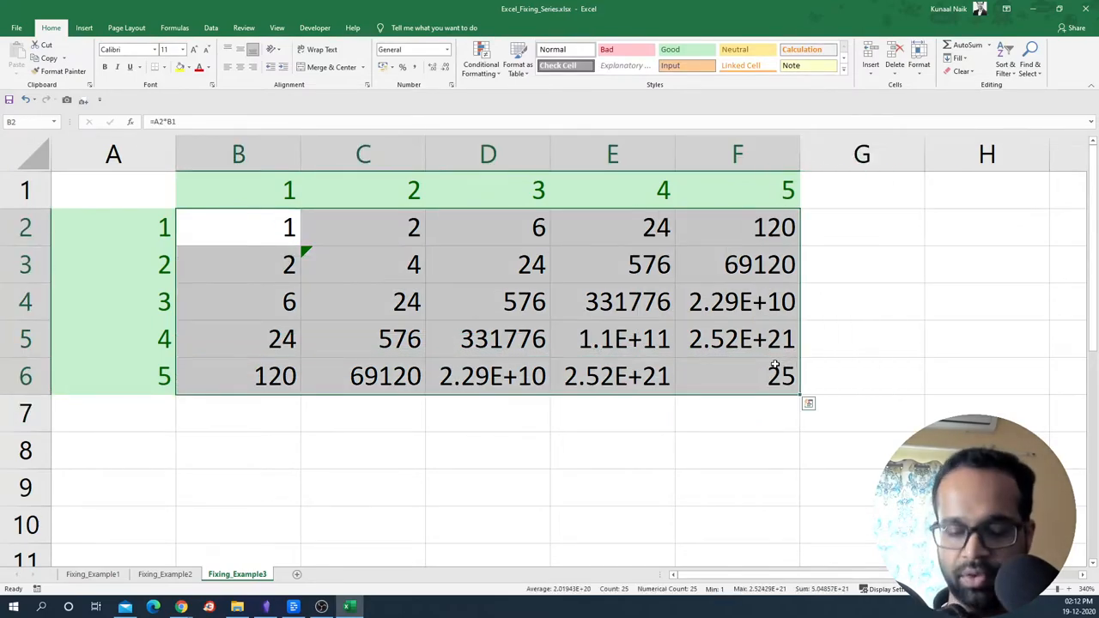
key("Delete")
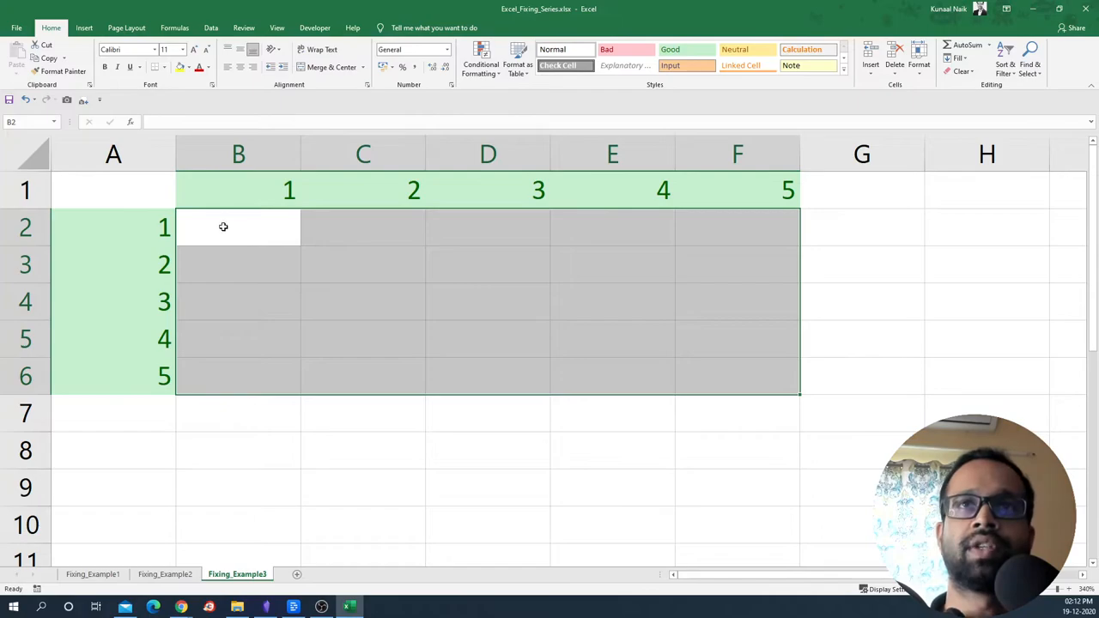
Enter the fully locked =$A$2*$B$1 in B2, check F6 still uses it, and begin a fresh formula from A6
type("=$A$2*B1")
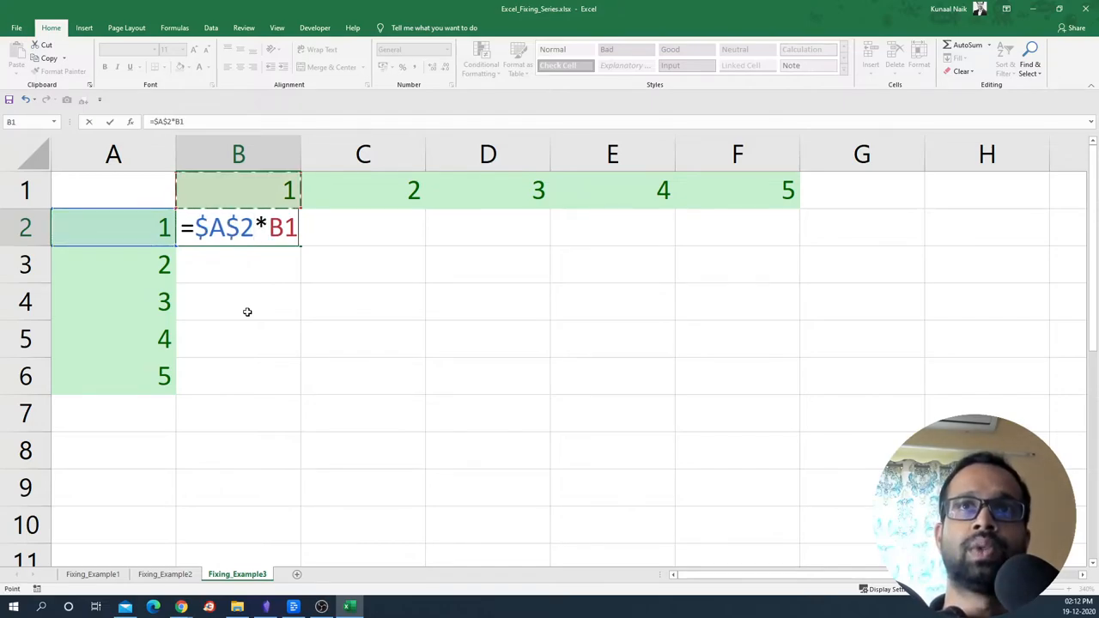
key("f4")
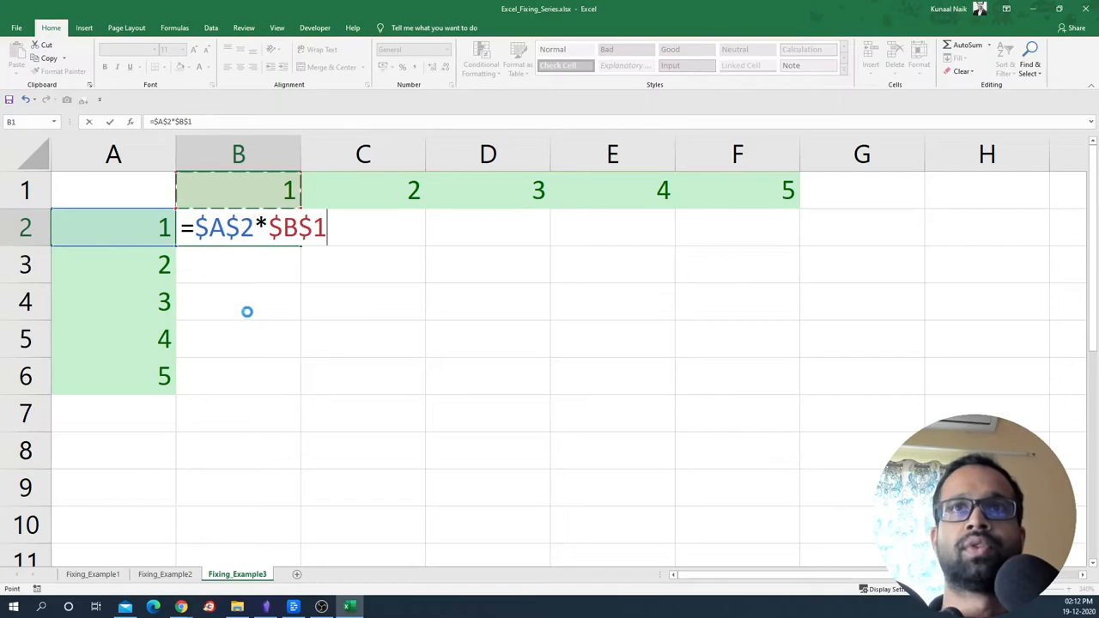
key("Return")
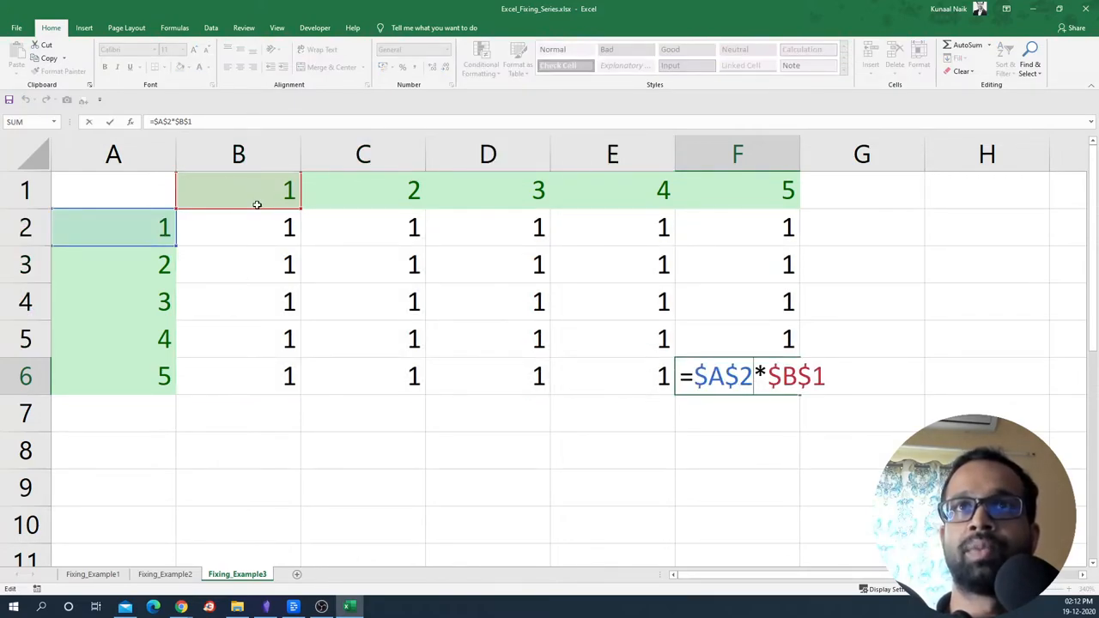
left_click(737, 189)
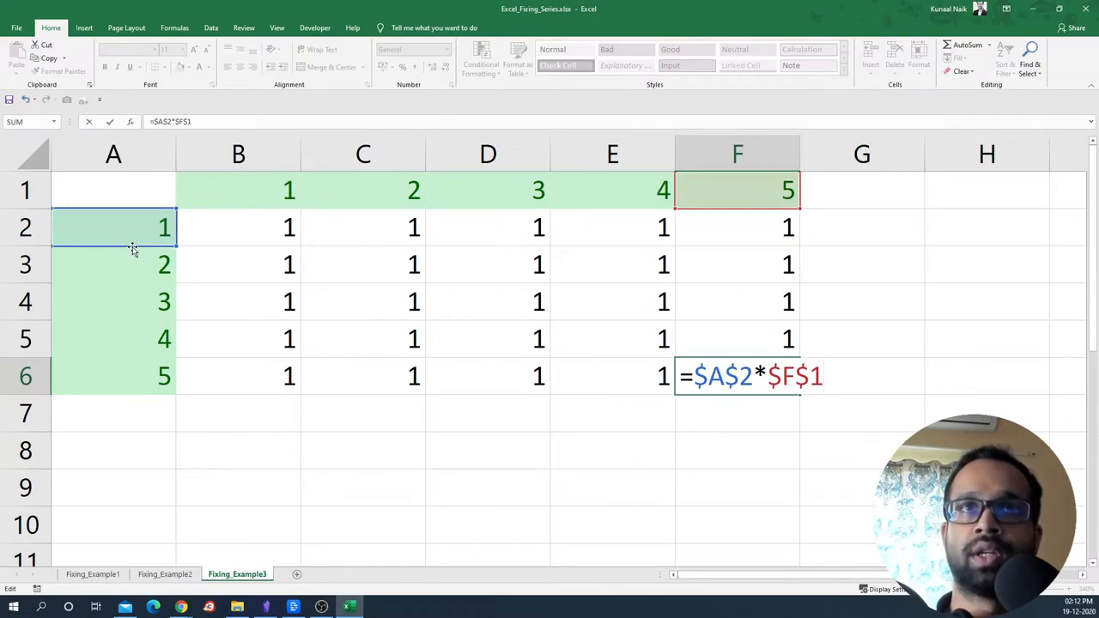
left_click(113, 376)
type("=-")
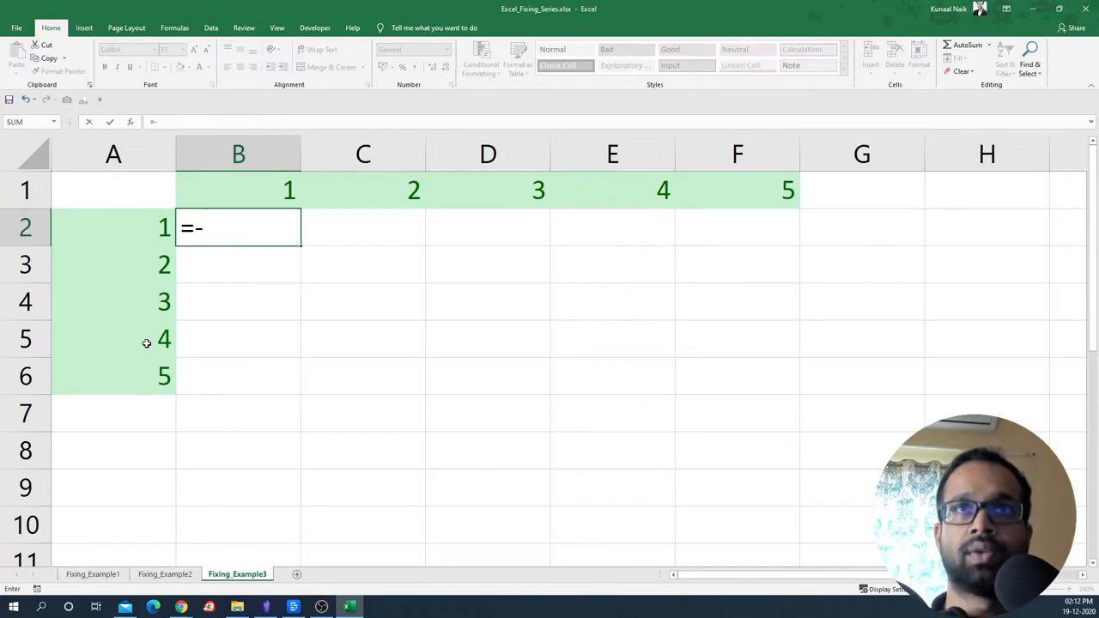
Enter =A2 in B2 and copy it down so column B echoes the row values 1–5
left_click(113, 227)
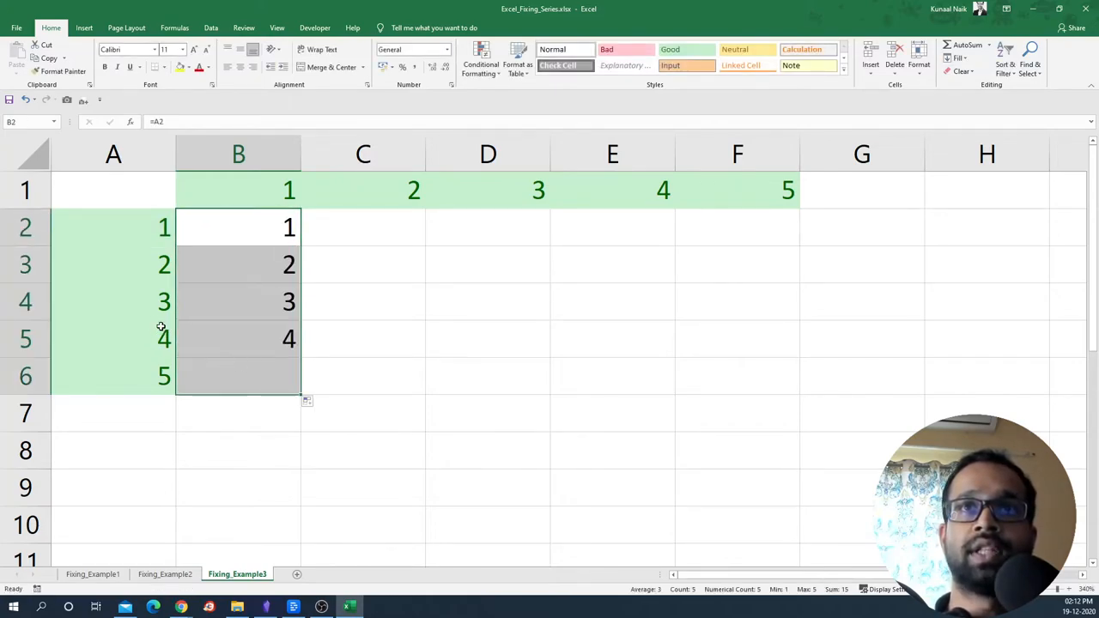
double_click(237, 226)
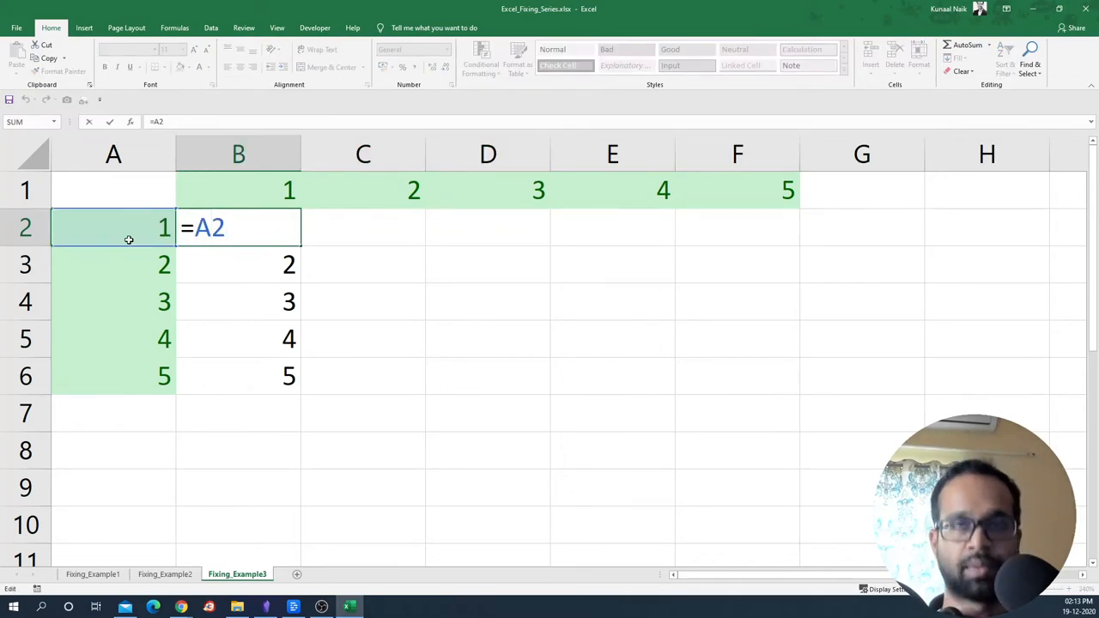
Edit B2 to the mixed-reference formula =$A2*B$1, locking A's column and row 1
key("f4")
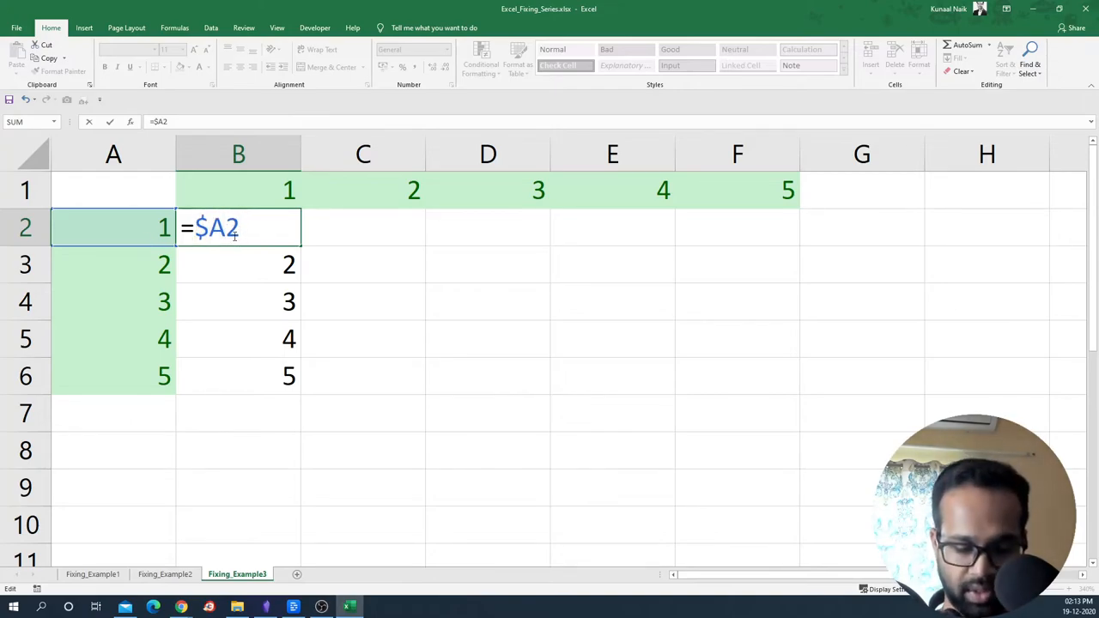
type("*")
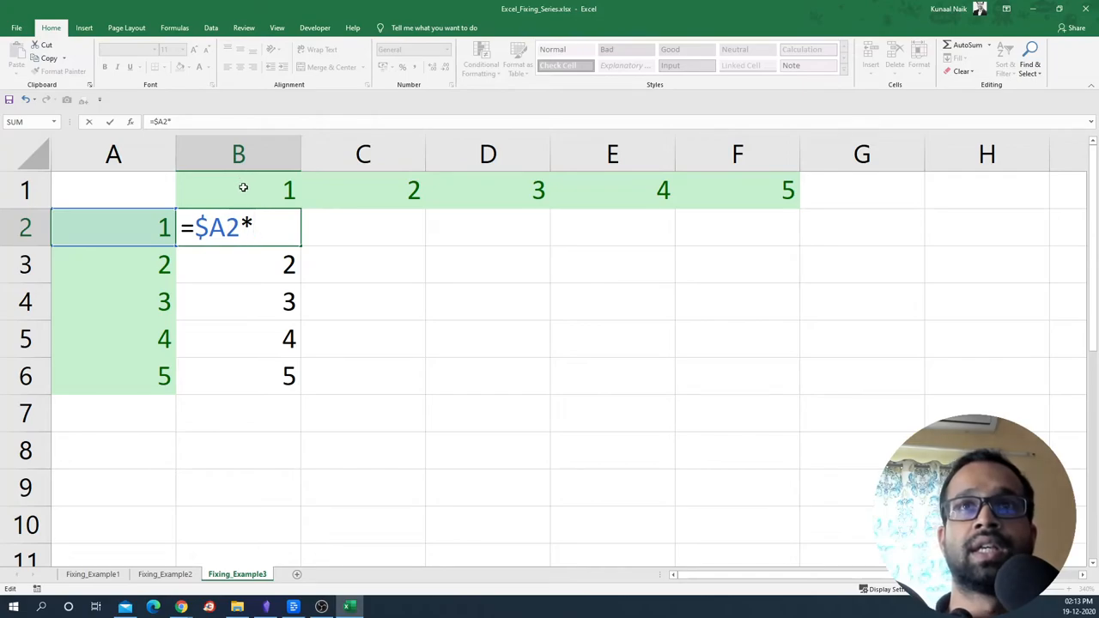
left_click(237, 189)
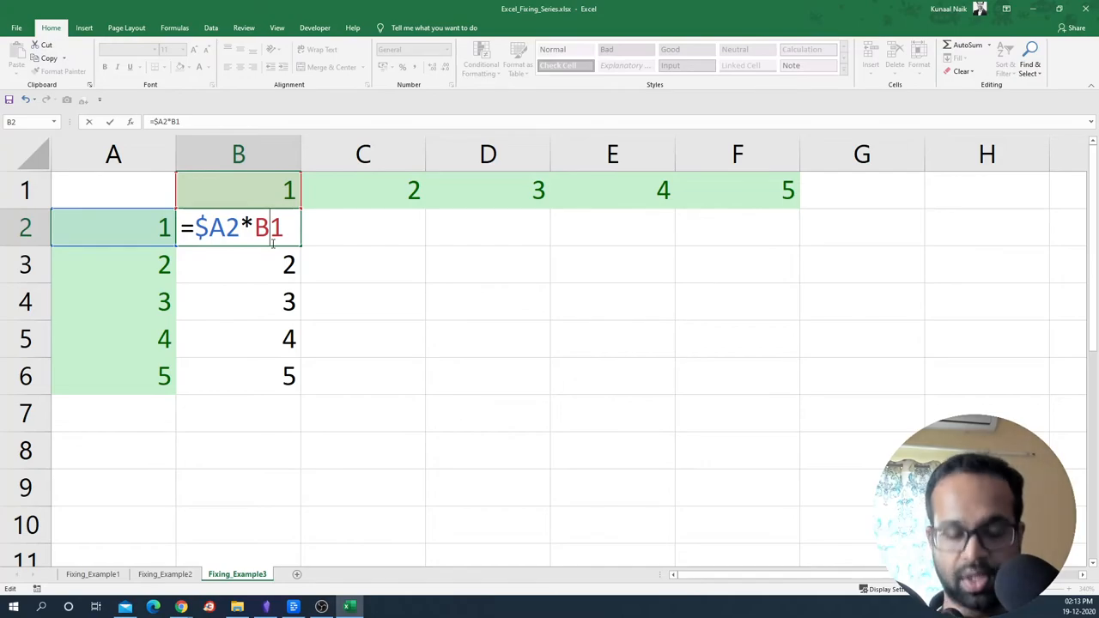
key("f4")
type("$")
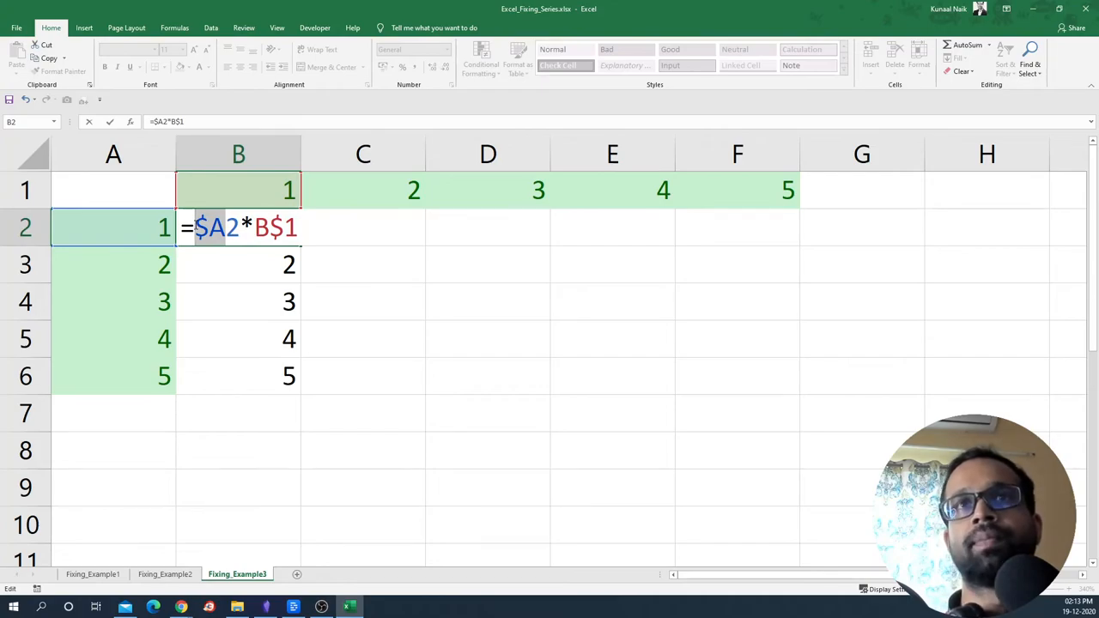
mouse_move(755, 196)
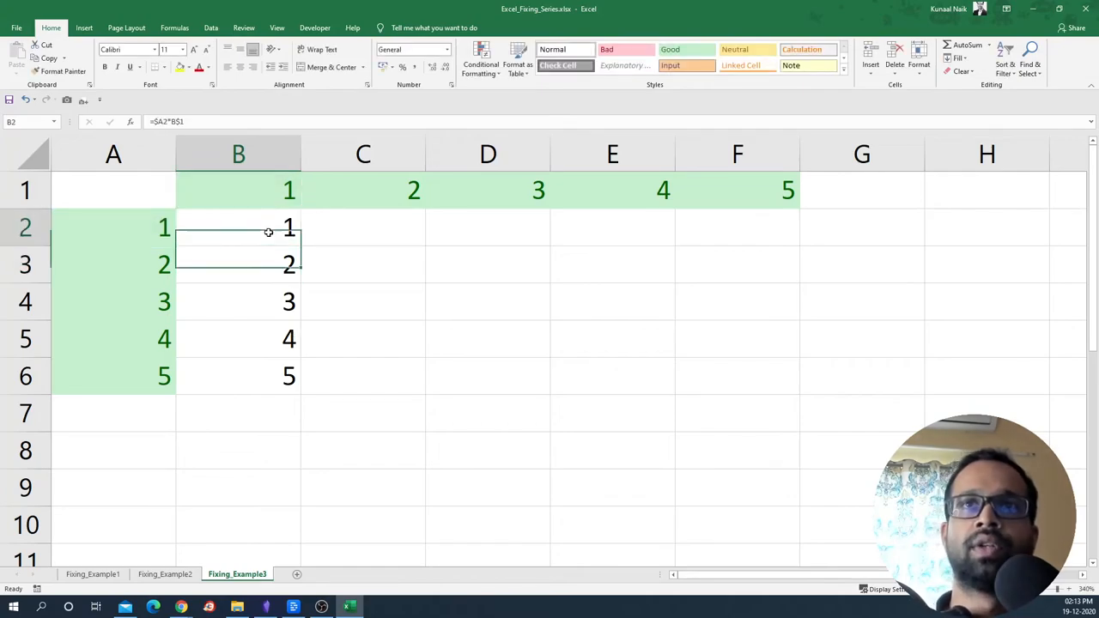
Fill =$A2*B$1 down to row 6 and across to F, then verify D6's product
left_click_drag(237, 227, 237, 376)
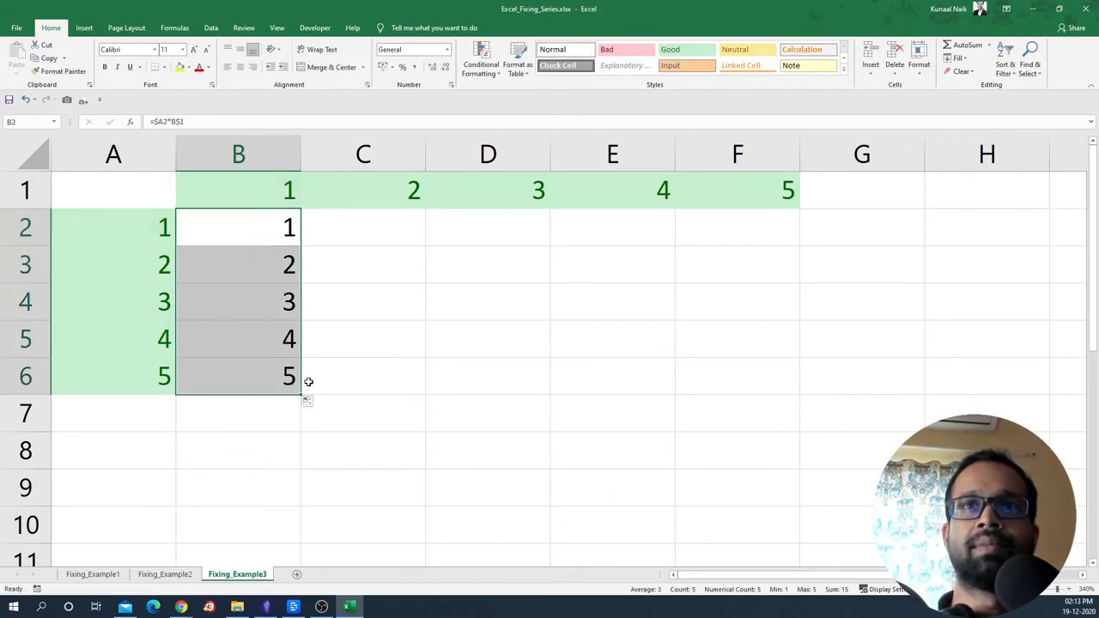
mouse_move(299, 401)
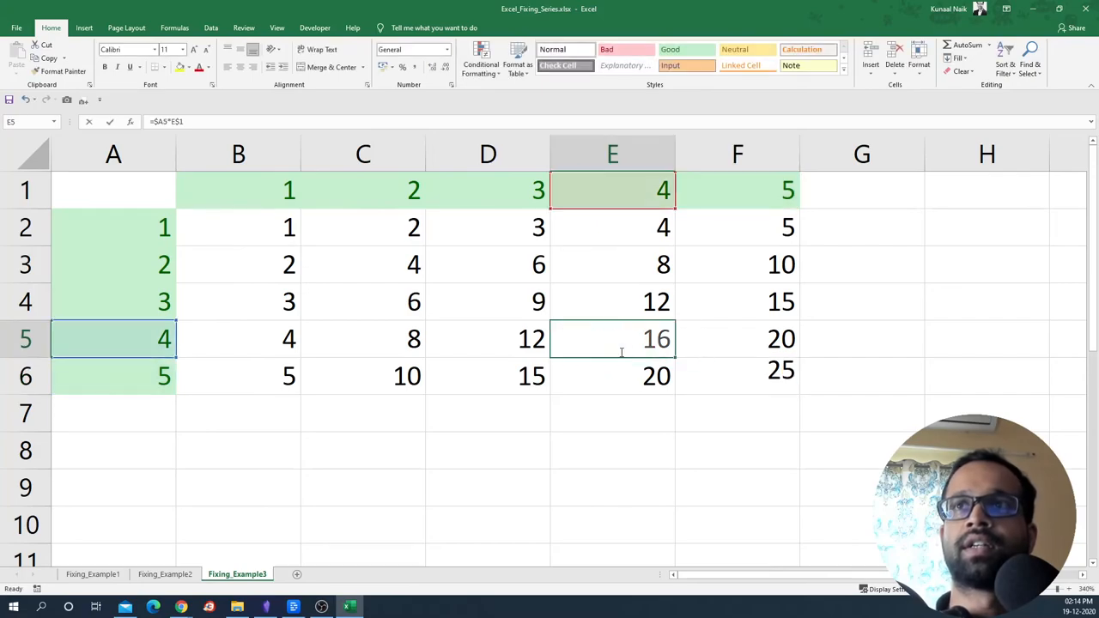
left_click(737, 265)
type("=$A6*C6D$")
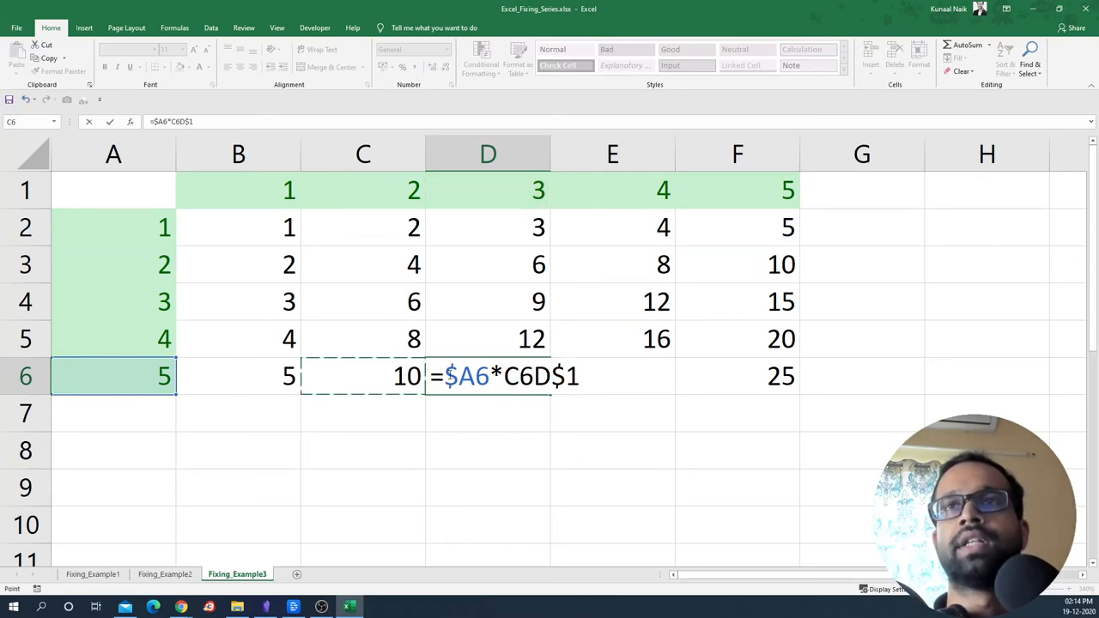
key("Return")
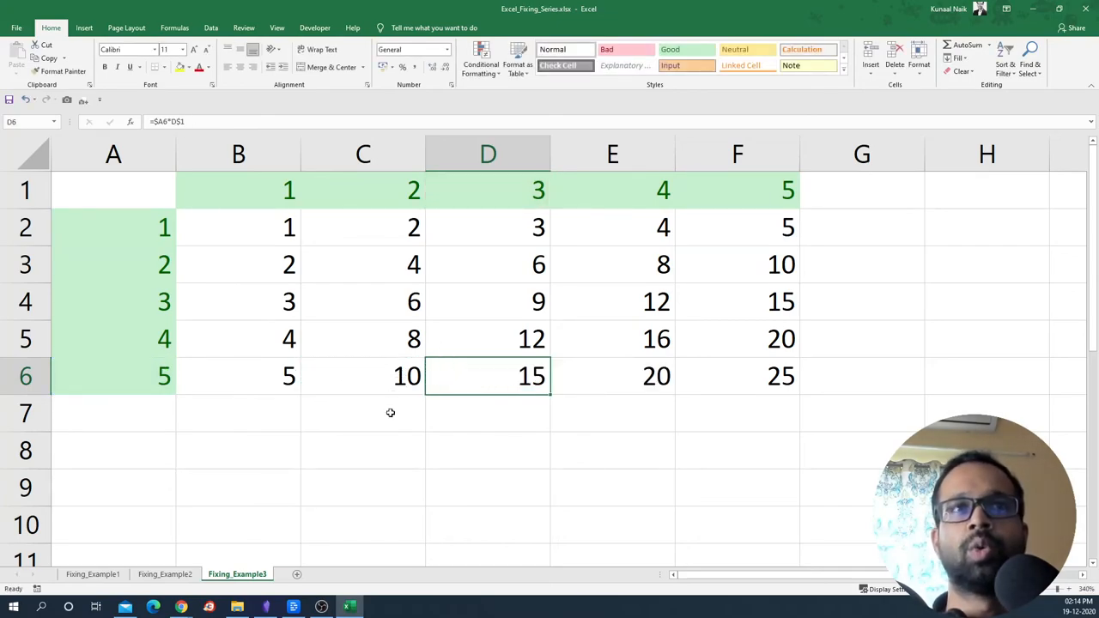